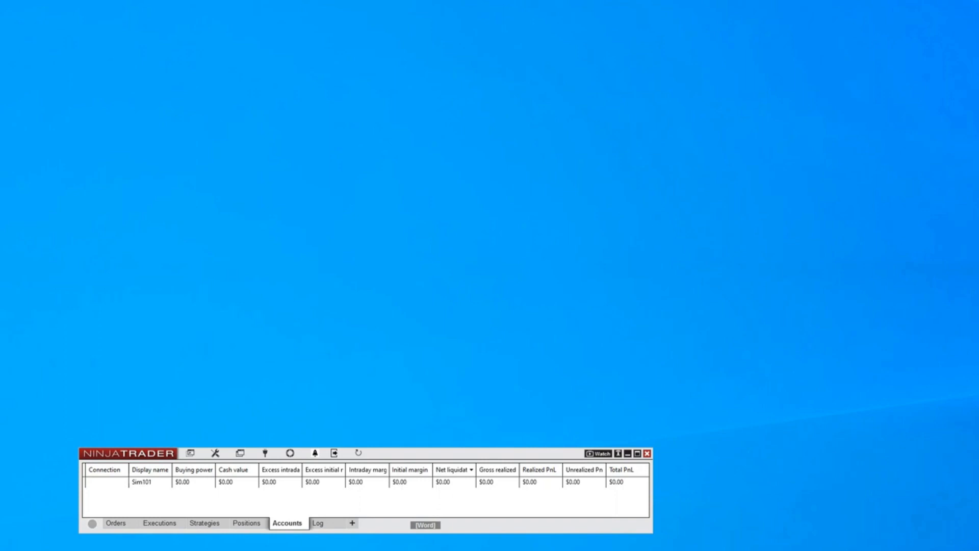
# Open the Historical Data manager from Tools and move its window toward the top-left
pyautogui.click(217, 452)
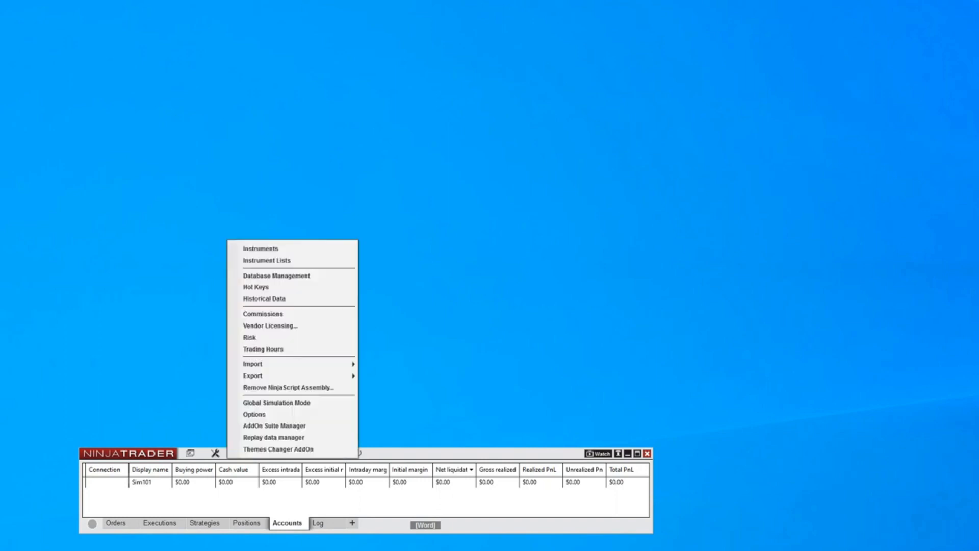
pyautogui.moveTo(289, 388)
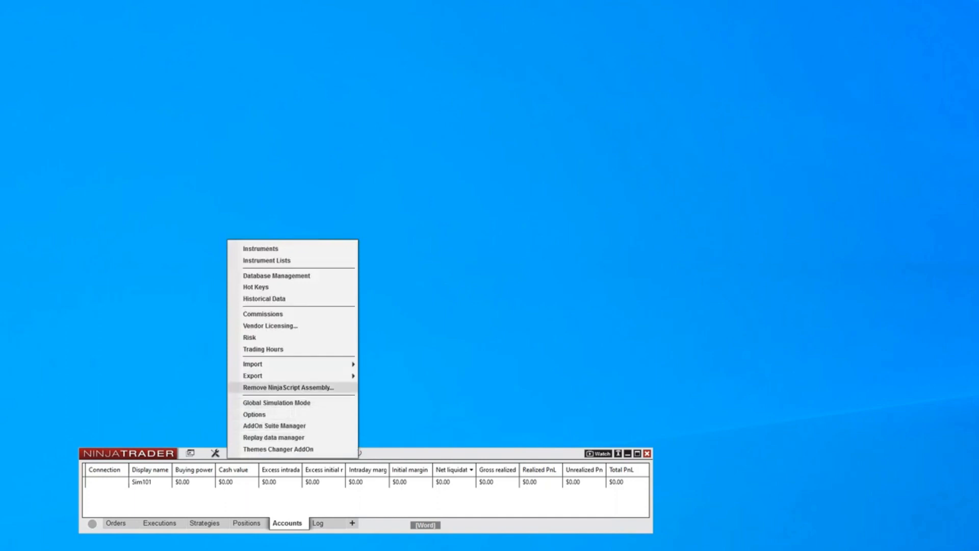
pyautogui.click(273, 436)
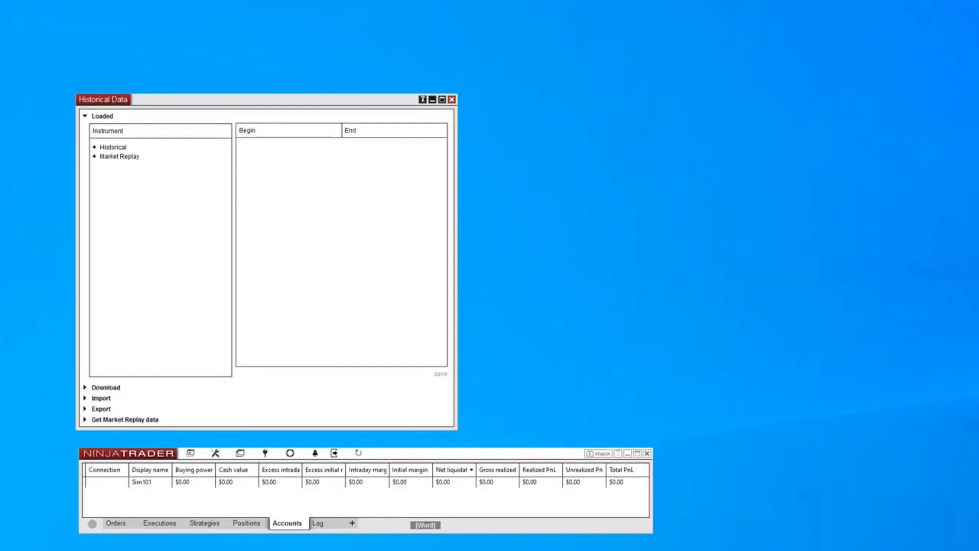
pyautogui.moveTo(103, 99); pyautogui.dragTo(72, 49)
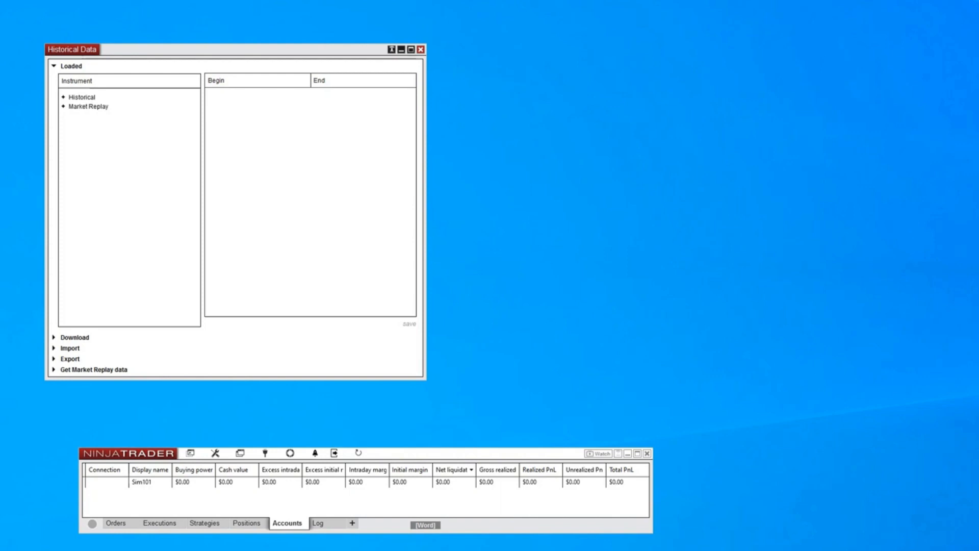
# Expand Historical > NQ 12-23 > Last > Tick down to October 2023 days and reveal the Download section
pyautogui.click(62, 97)
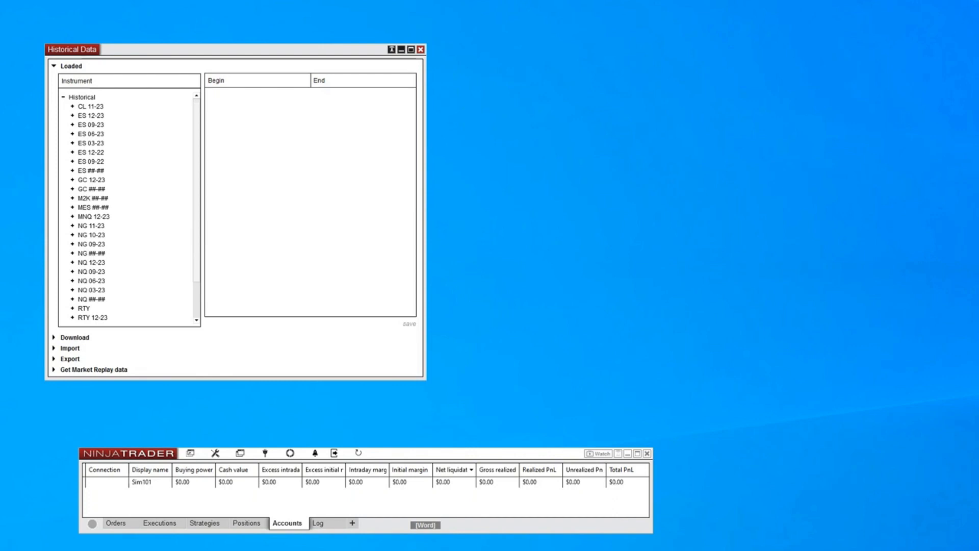
pyautogui.click(72, 263)
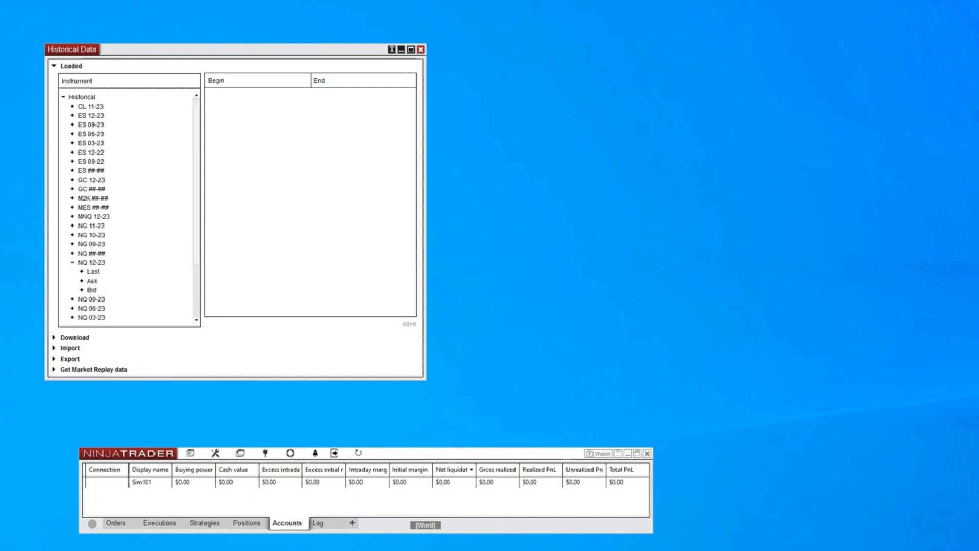
pyautogui.click(81, 272)
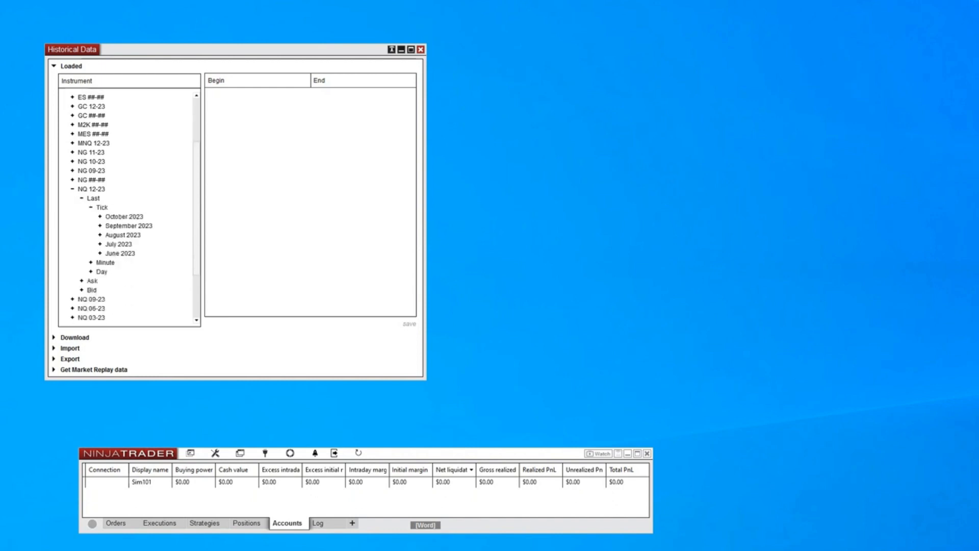
pyautogui.click(98, 216)
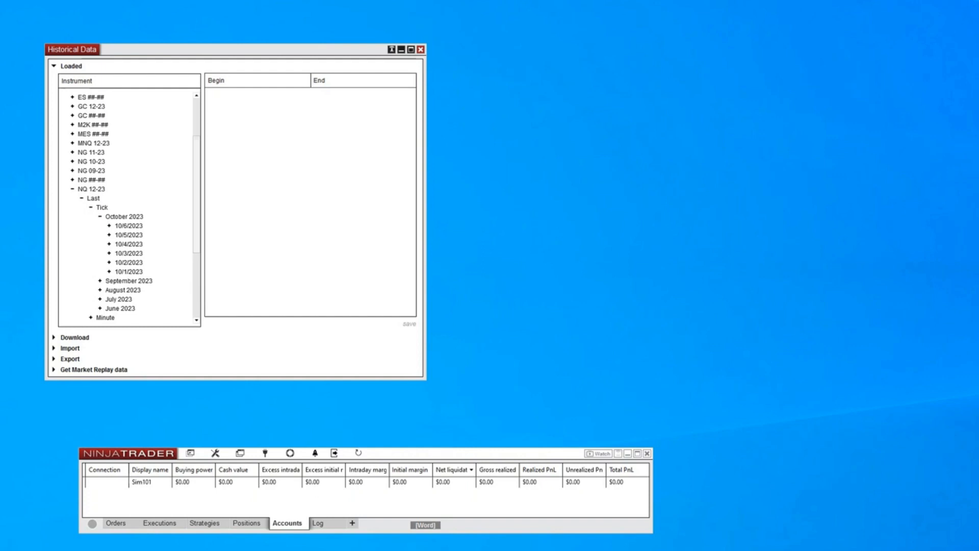
pyautogui.click(265, 453)
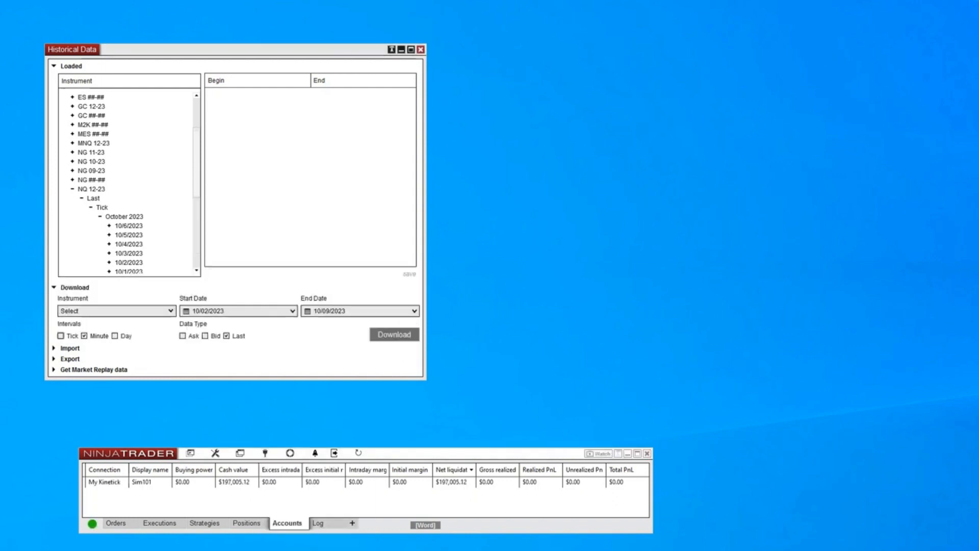
# Choose NQ 12-23 as the download instrument with start date 10/09/2023
pyautogui.click(114, 311)
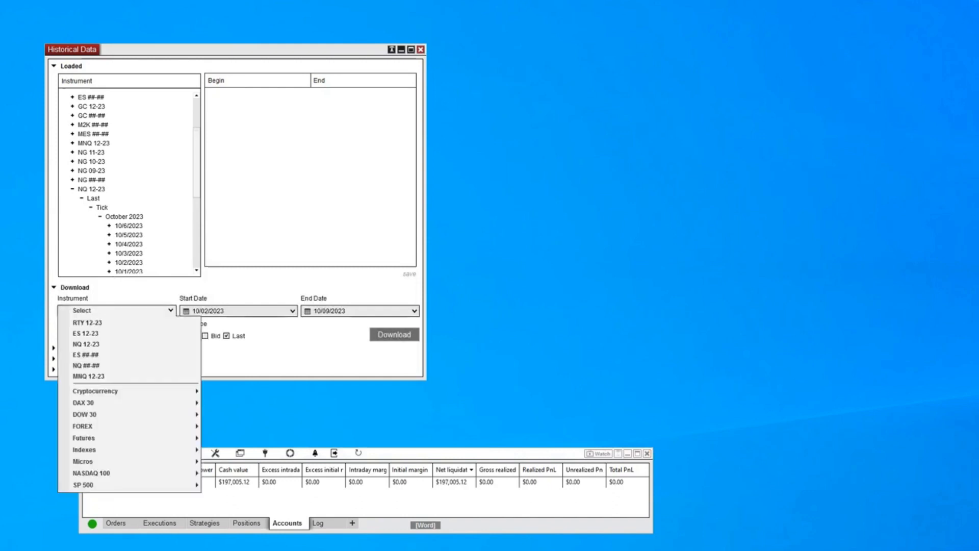
pyautogui.click(86, 344)
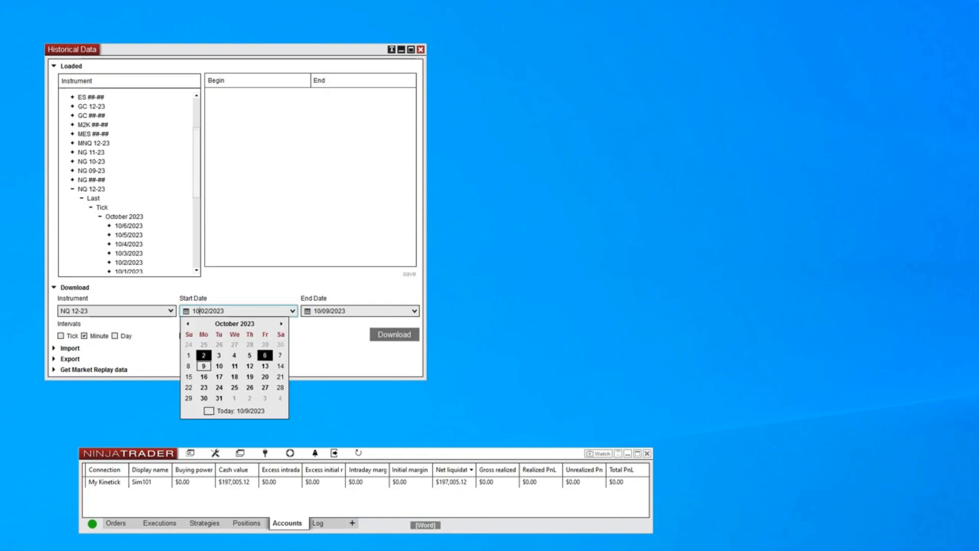
pyautogui.click(203, 365)
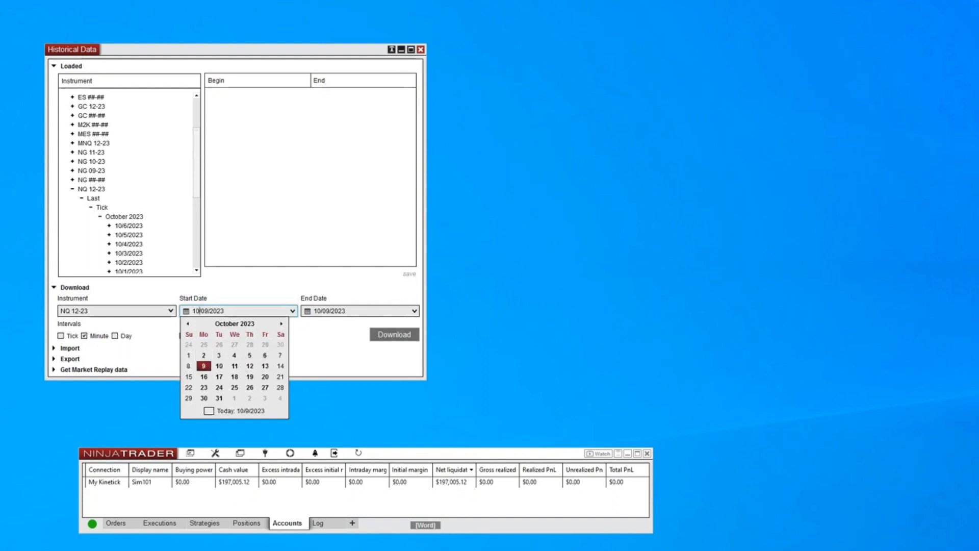
pyautogui.click(204, 365)
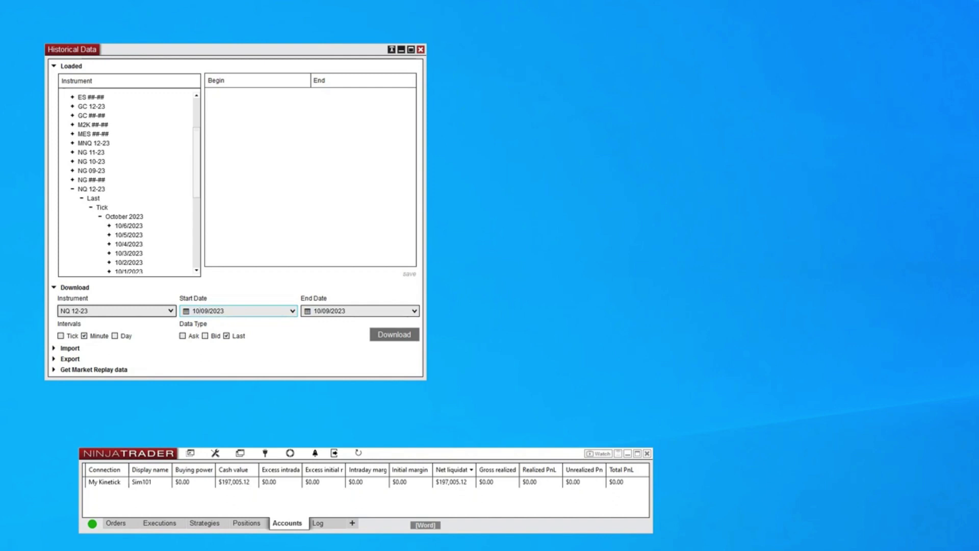
# Include Tick intervals and Bid prices, then download the selected NQ 12-23 data
pyautogui.click(59, 336)
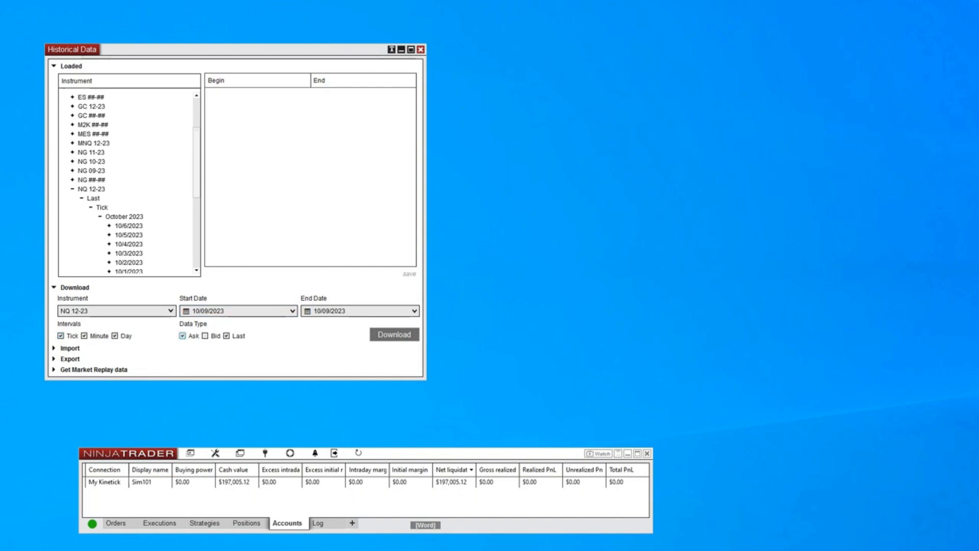
pyautogui.click(202, 336)
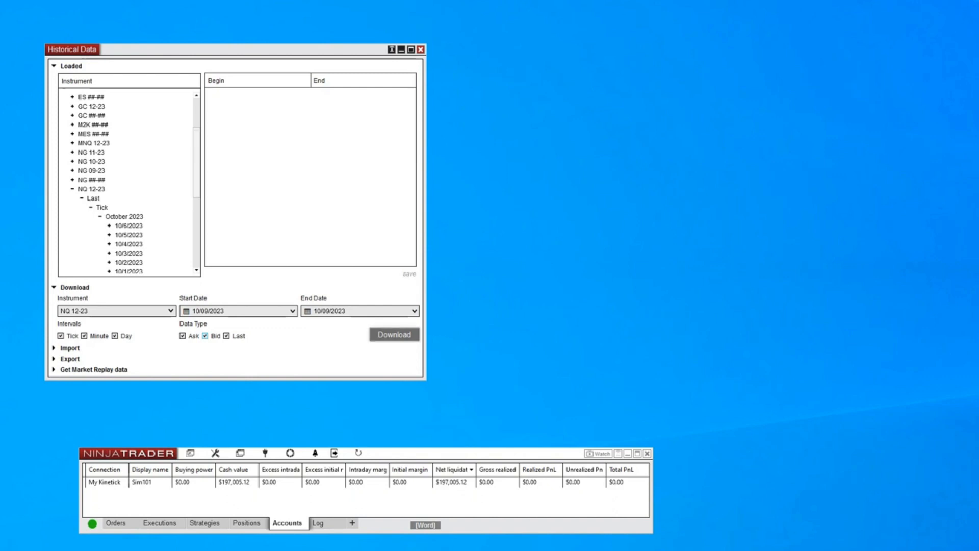
pyautogui.click(393, 333)
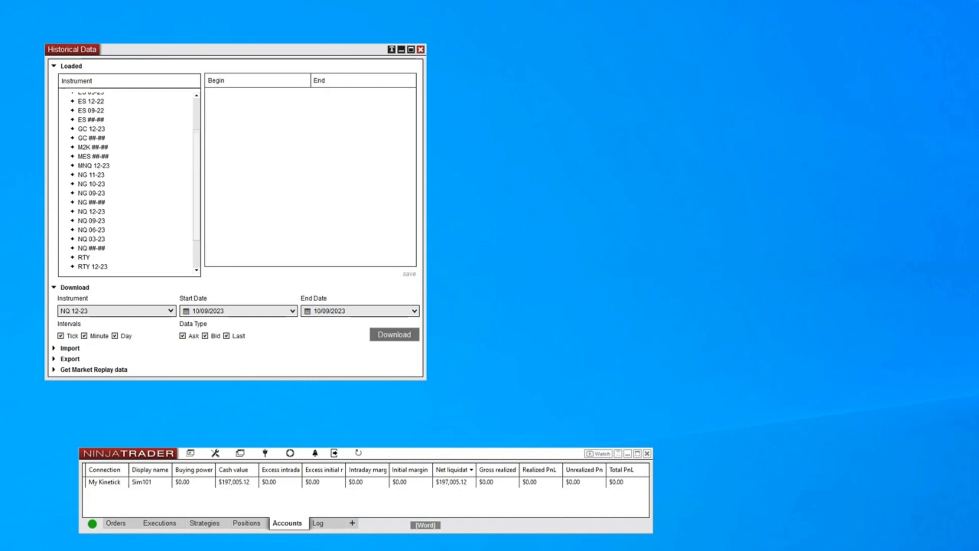
# Expand NQ 12-23 Last tick data to August 2023 and show the hourly entries for 8/10/2023
pyautogui.click(61, 211)
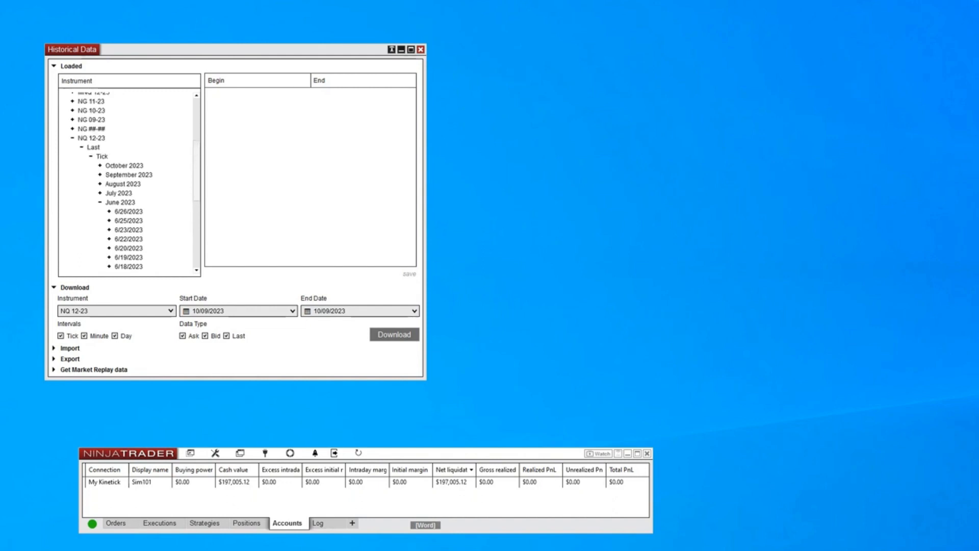
pyautogui.click(100, 183)
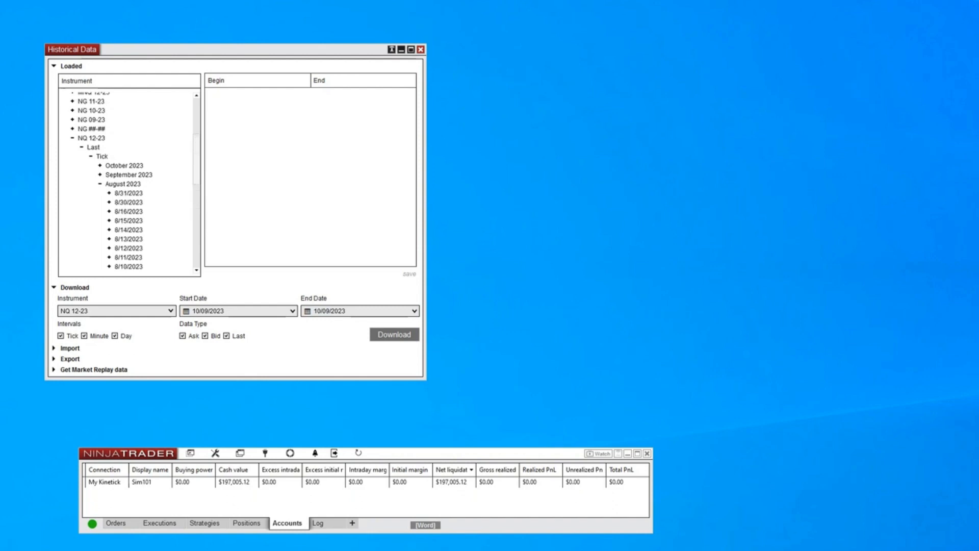
pyautogui.scroll(-3)
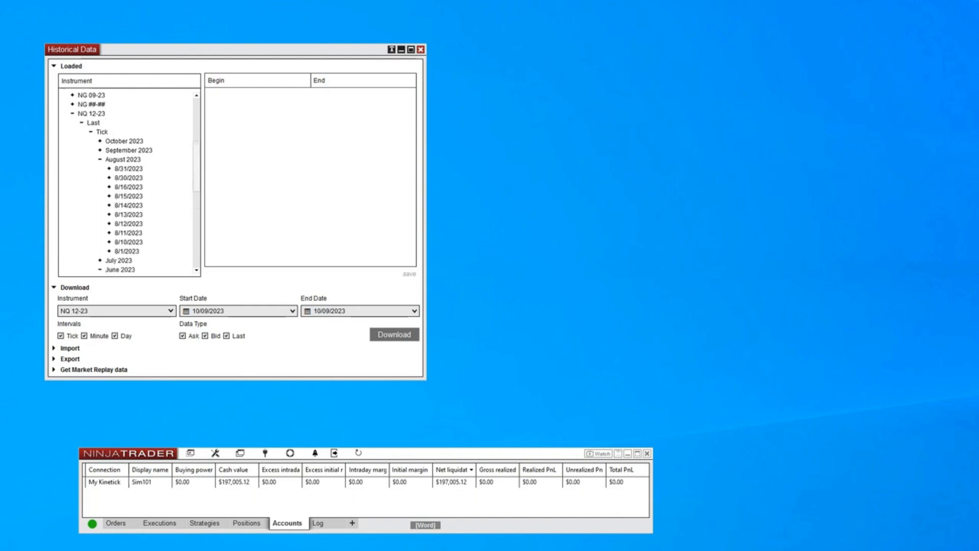
pyautogui.scroll(-3)
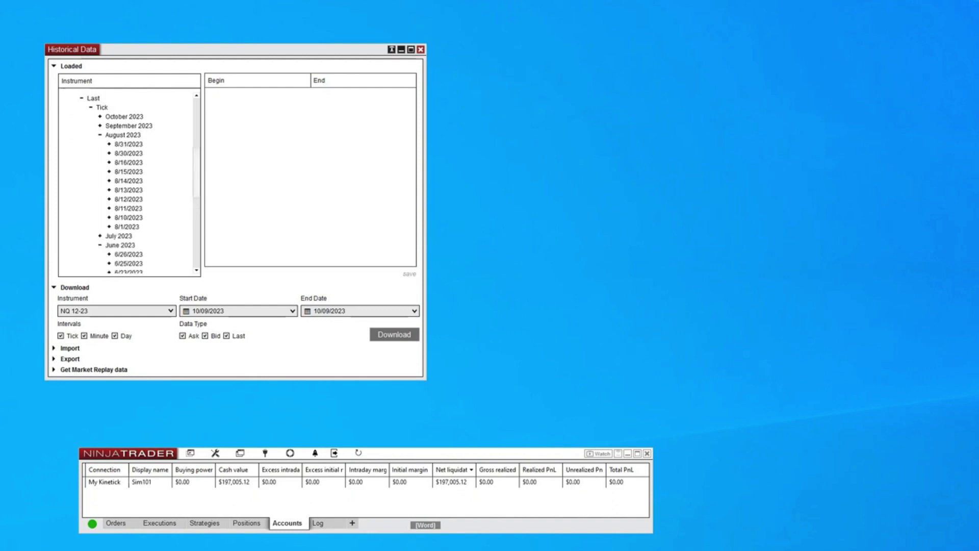
pyautogui.click(126, 226)
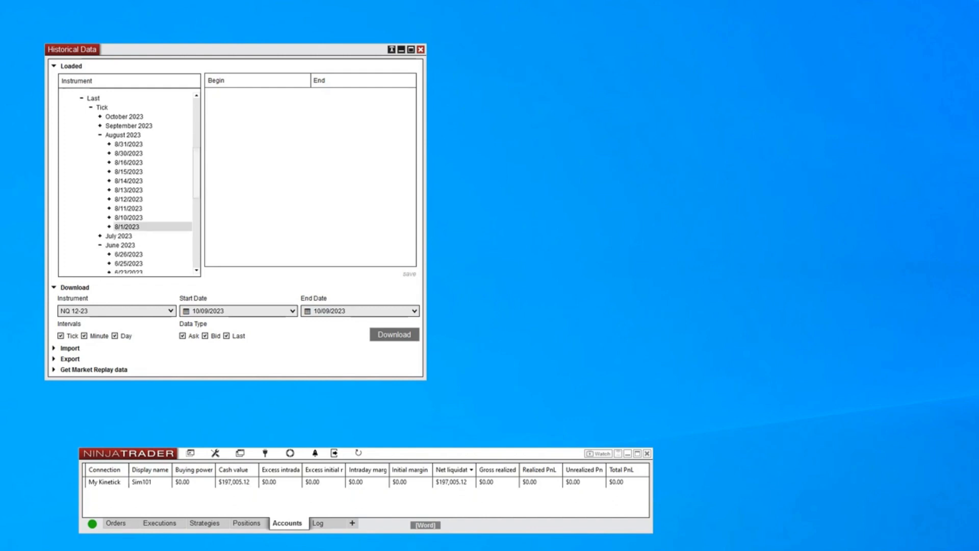
pyautogui.click(128, 217)
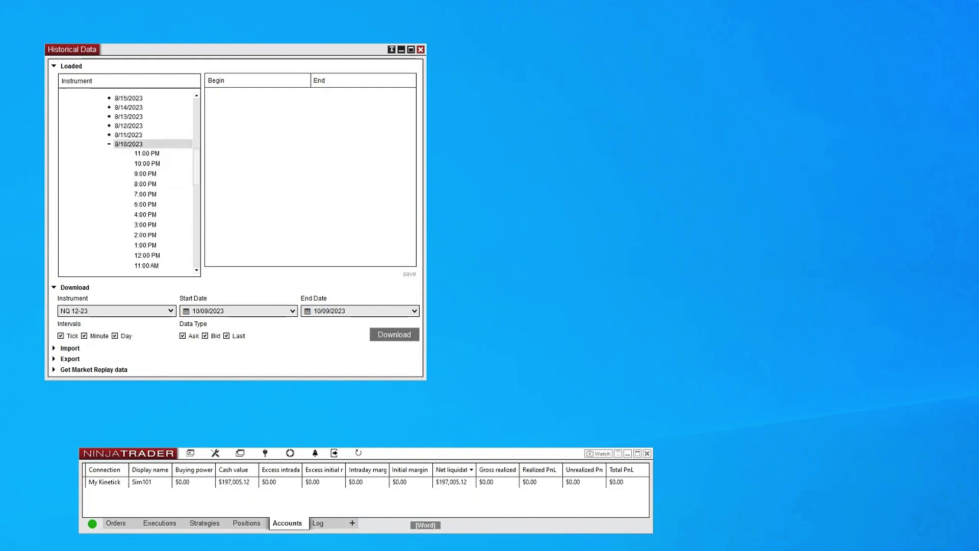
pyautogui.scroll(-3)
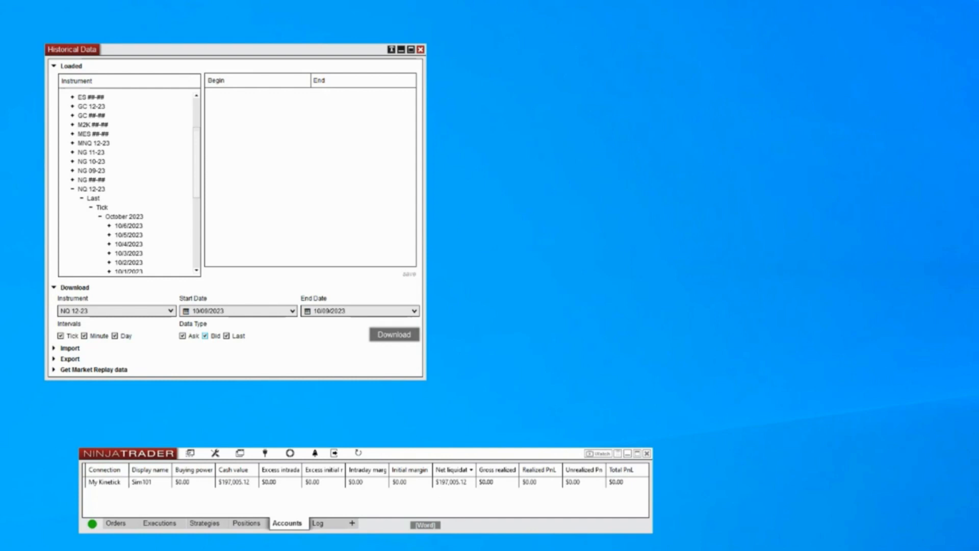
pyautogui.scroll(-3)
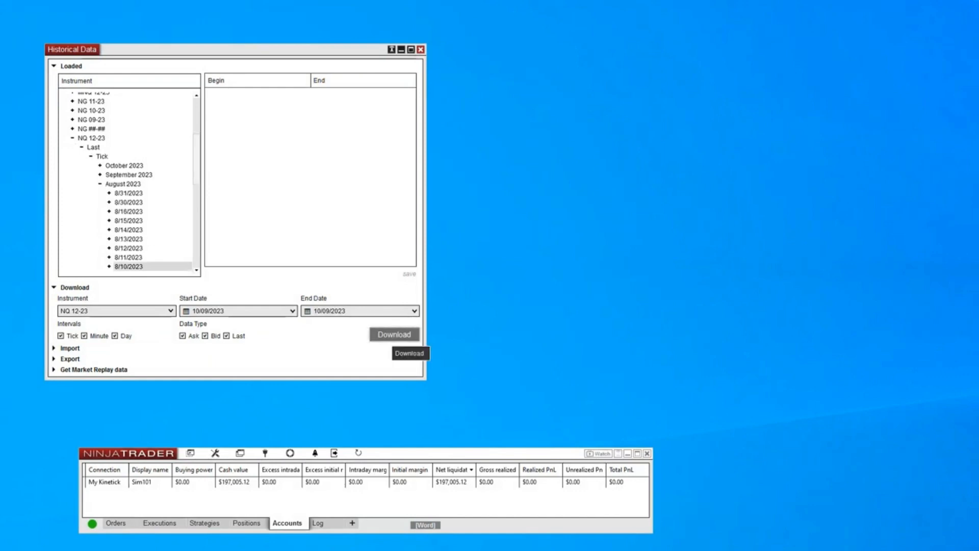
# Close the Historical Data window and open a new Strategy Analyzer from the Control Center
pyautogui.click(421, 50)
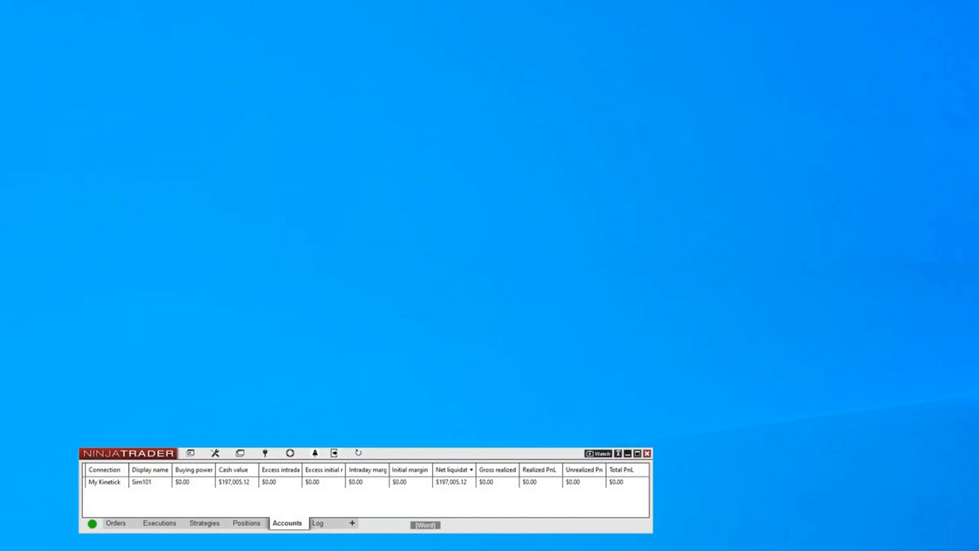
pyautogui.click(240, 453)
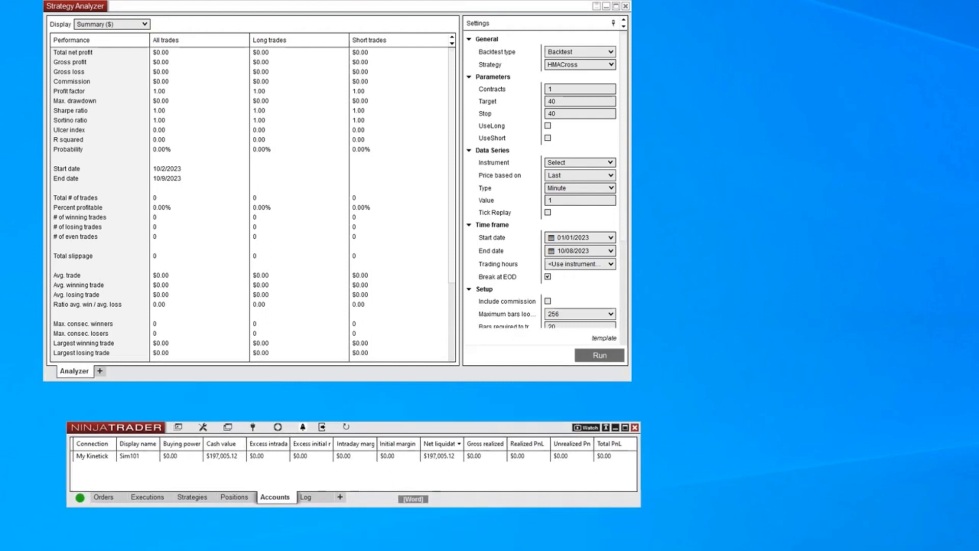
# Select HolyGrail Levels Strategy in the Strategy dropdown and scroll through its parameters
pyautogui.click(610, 65)
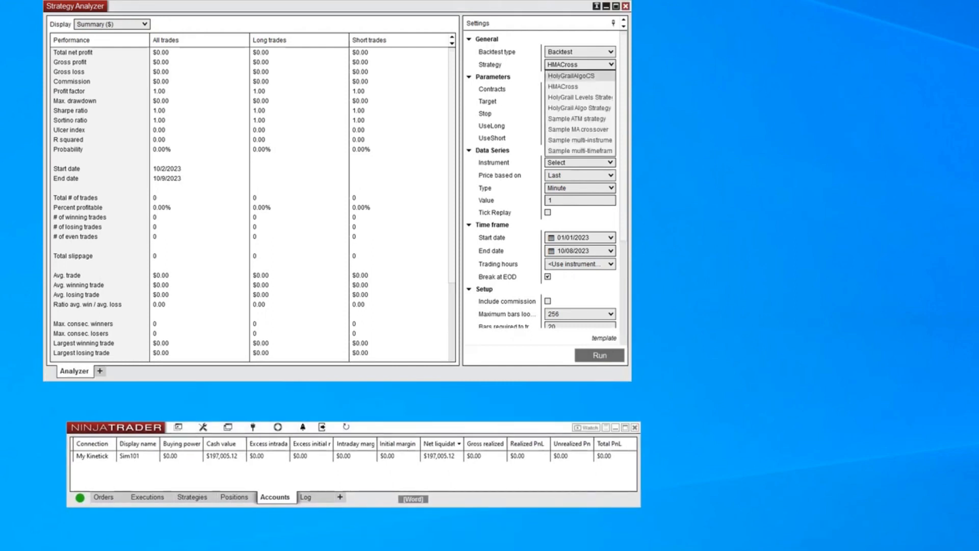
pyautogui.click(577, 86)
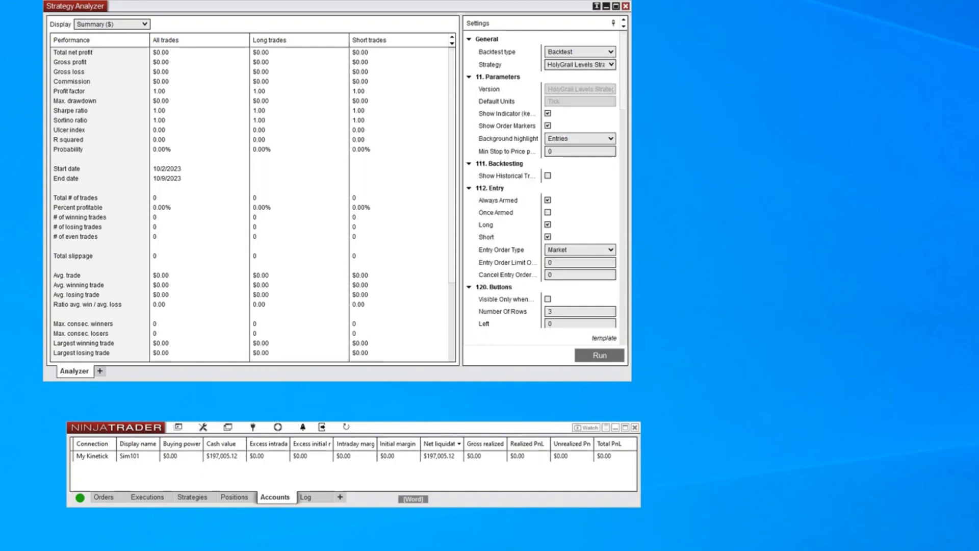
pyautogui.scroll(-3)
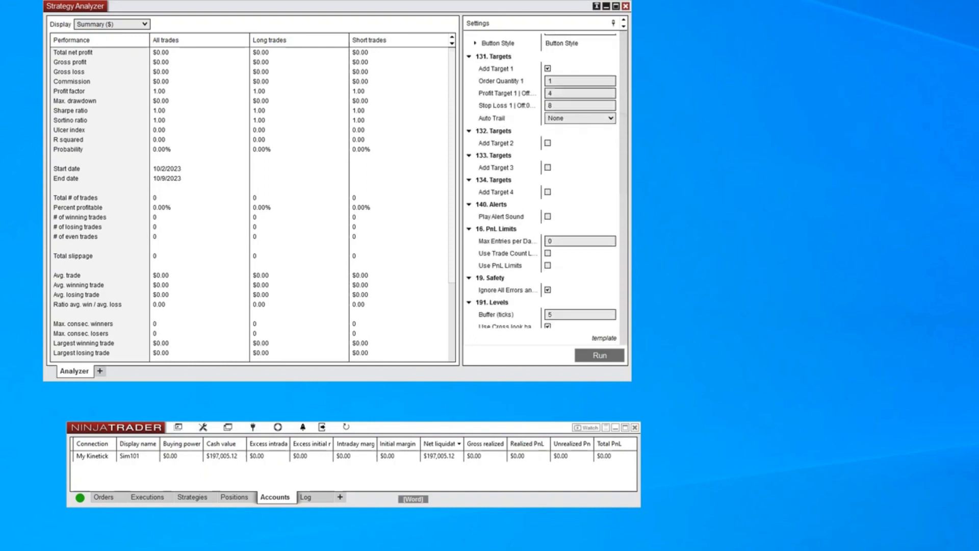
pyautogui.scroll(-3)
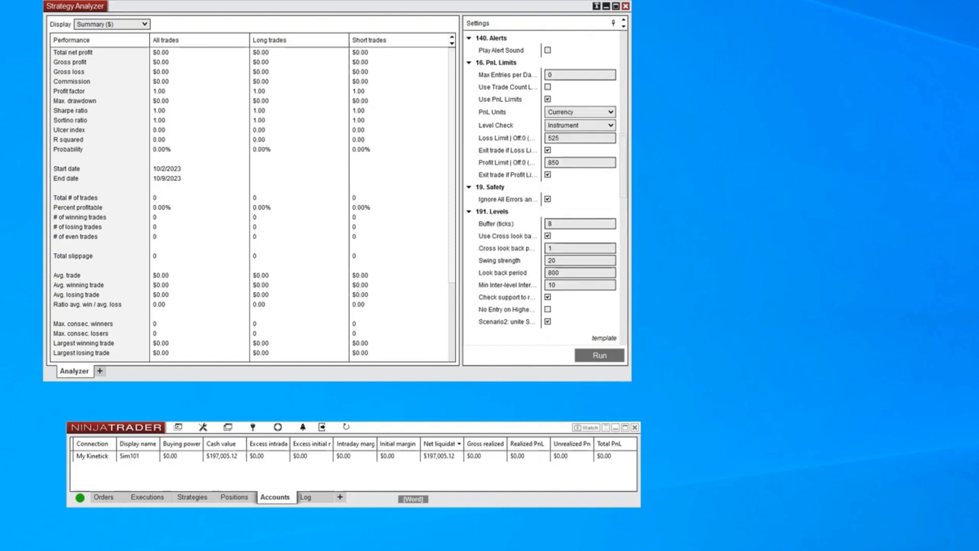
pyautogui.scroll(-3)
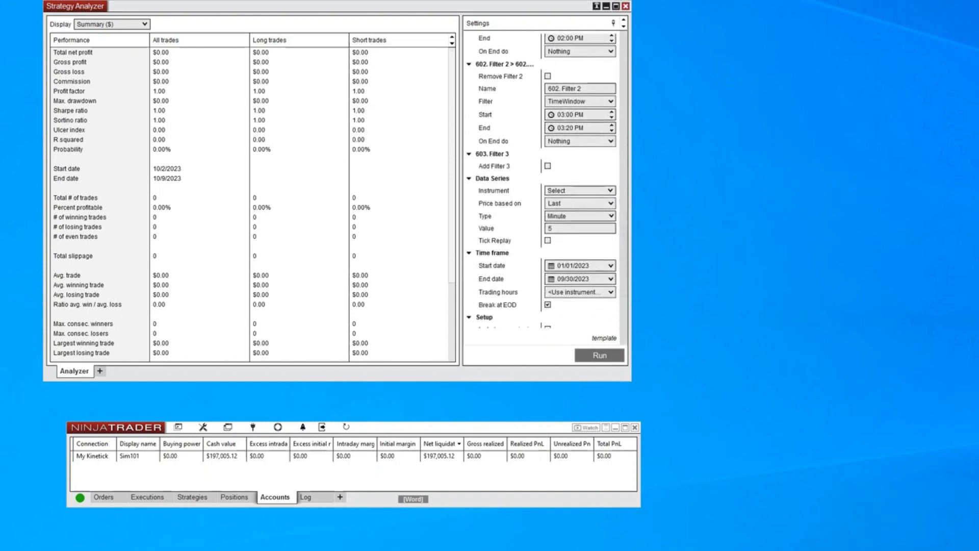
pyautogui.scroll(-3)
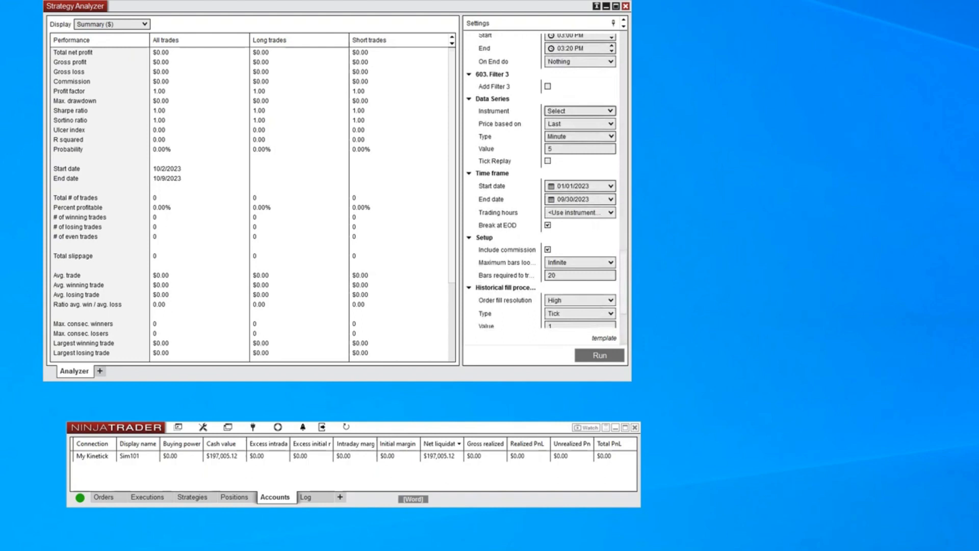
# Target NQ 12-23 with end date 10/06/2023 and a start date of 09/13/2023
pyautogui.click(603, 110)
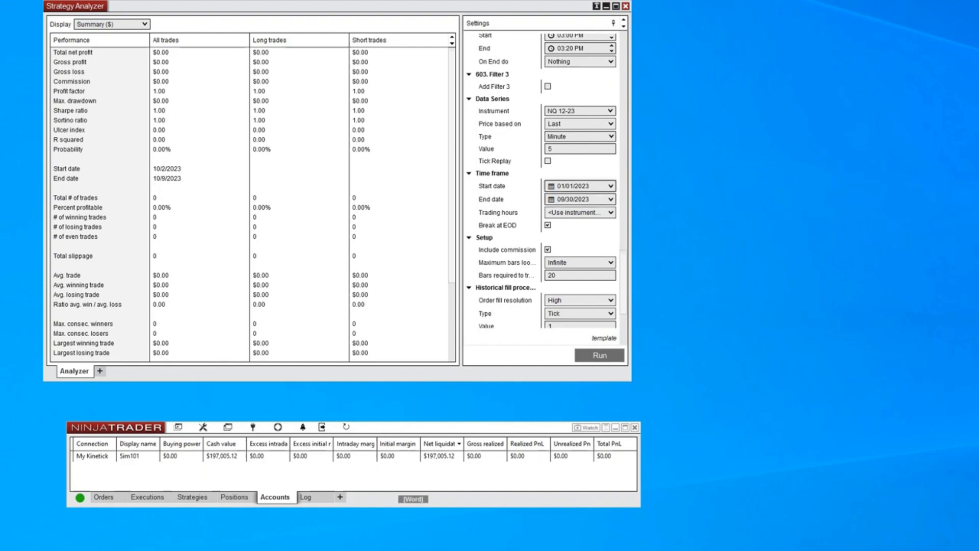
pyautogui.click(607, 199)
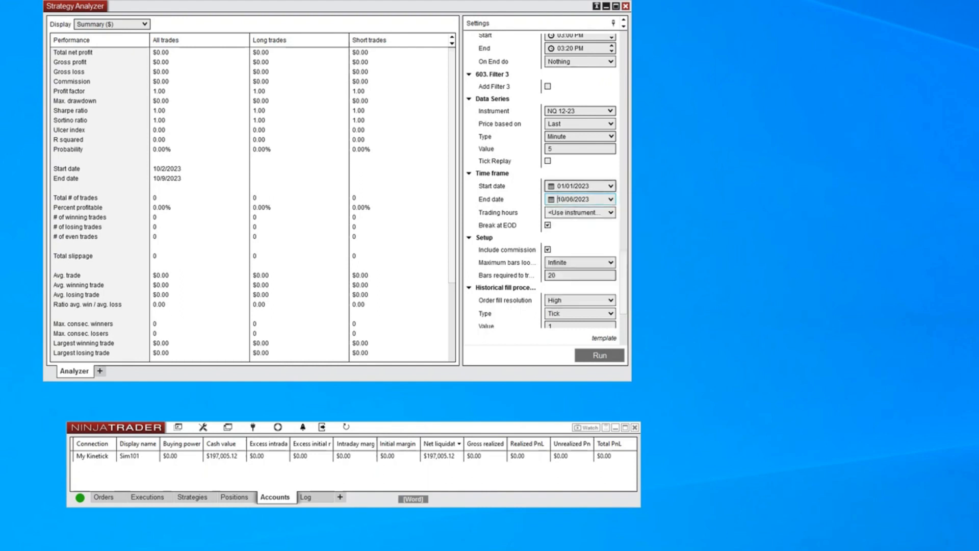
pyautogui.click(610, 186)
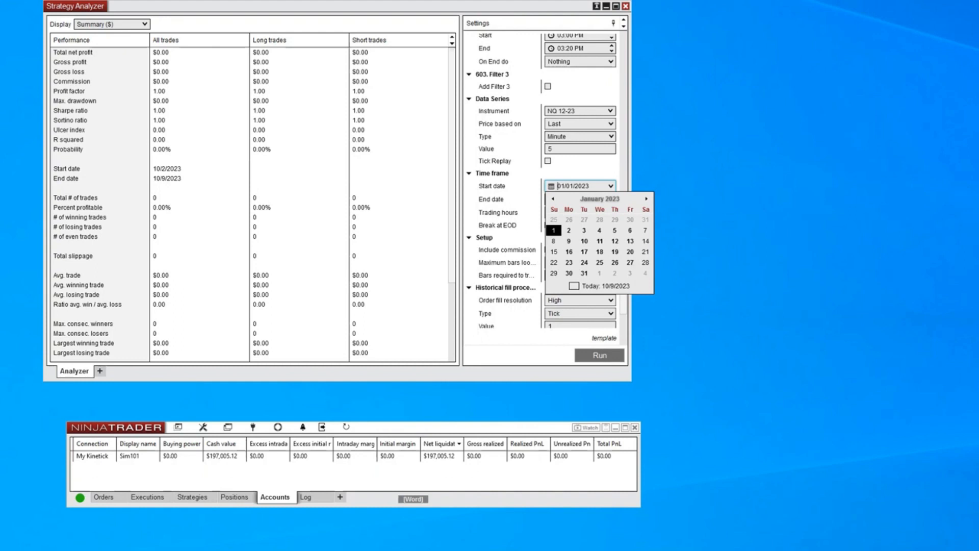
pyautogui.click(600, 199)
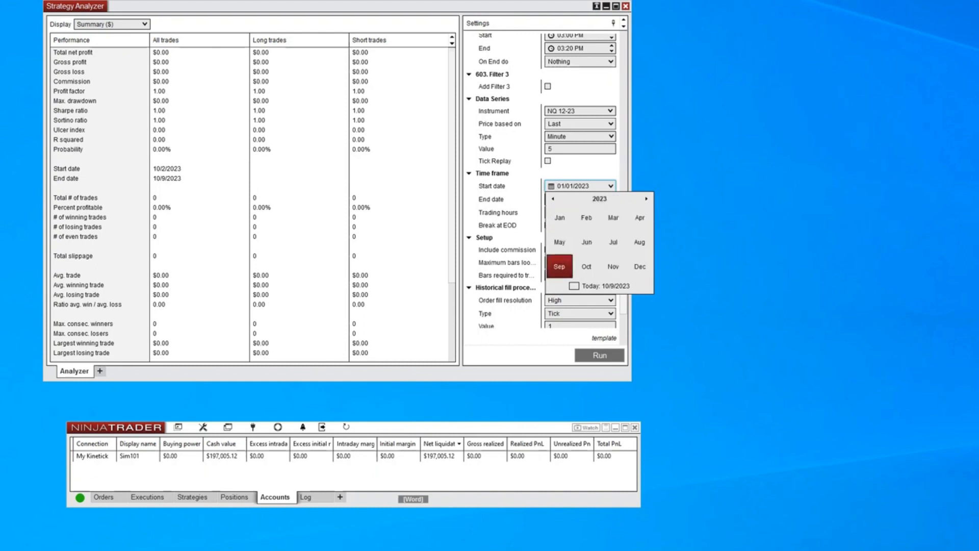
pyautogui.click(559, 265)
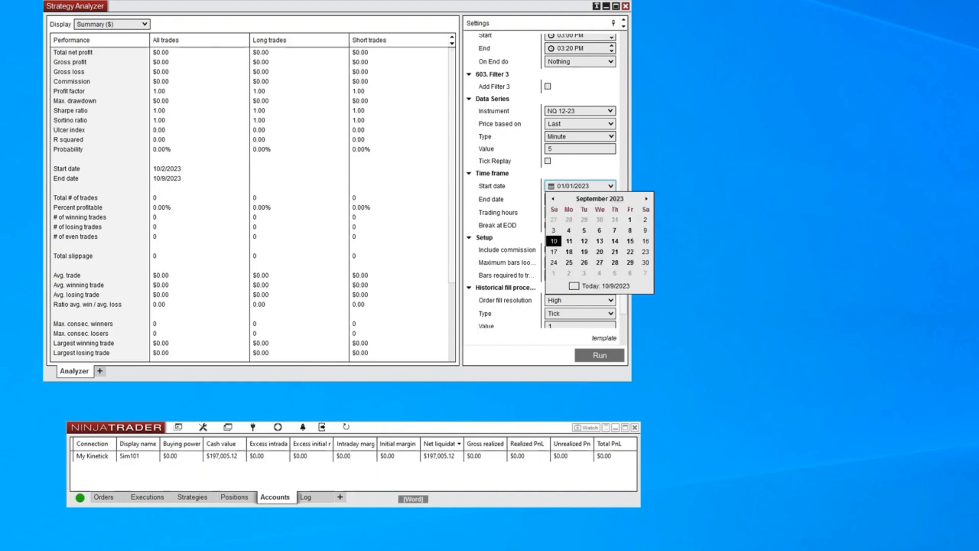
pyautogui.click(584, 240)
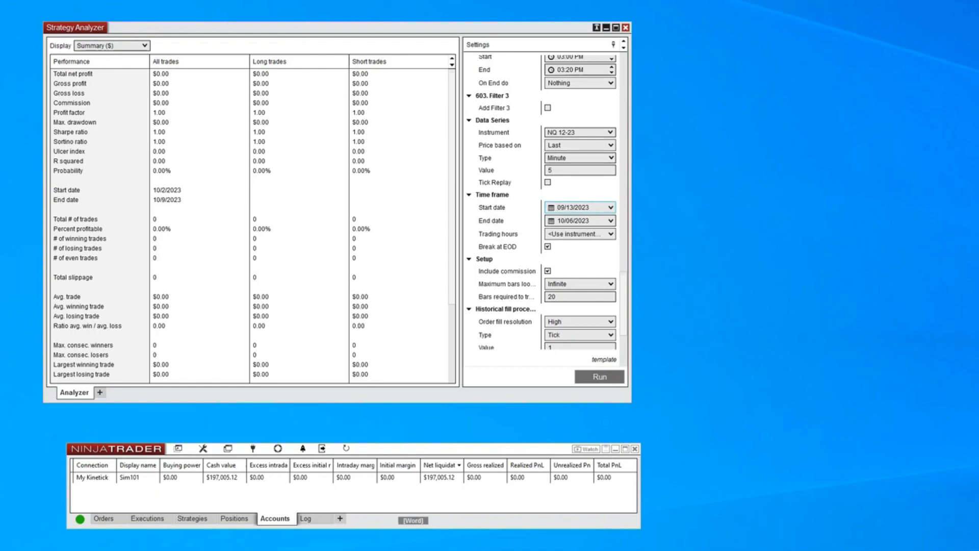
# Review the remaining filter and data series settings and run the backtest
pyautogui.scroll(-3)
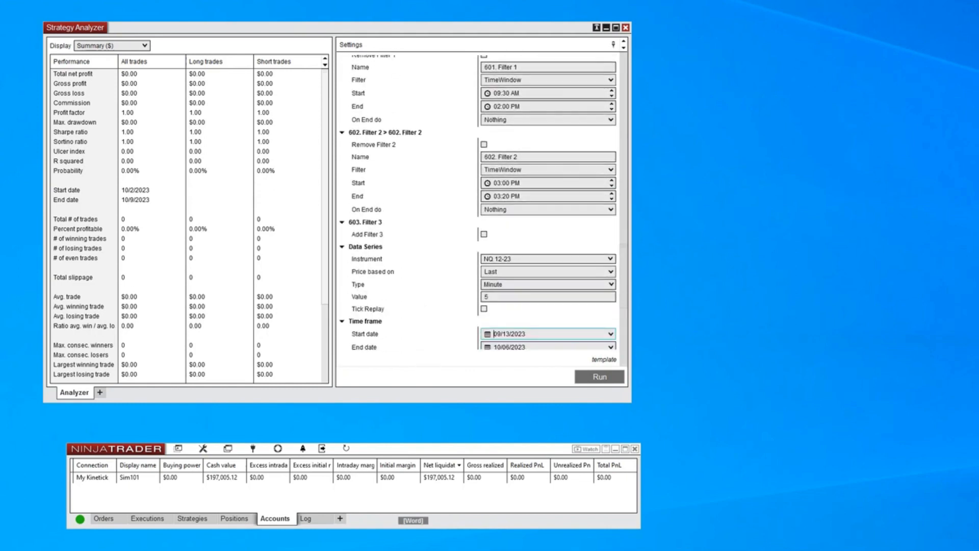
pyautogui.scroll(-3)
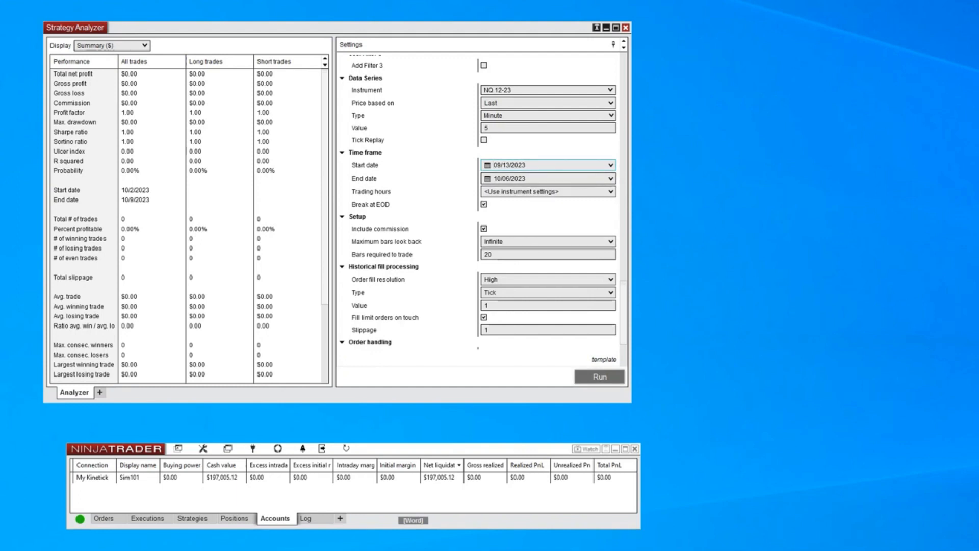
pyautogui.click(600, 377)
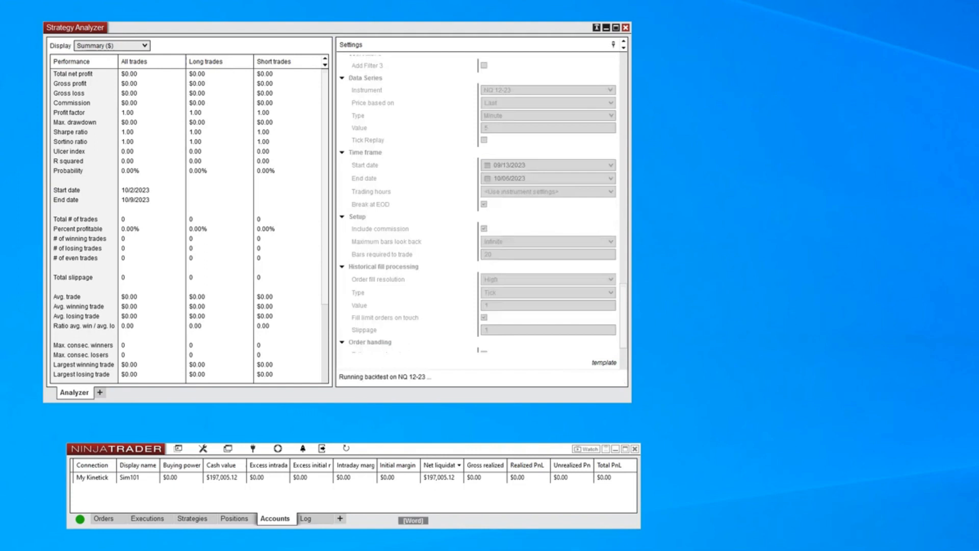
# Scroll the Summary grid showing $2,660.30 net profit over 165 trades and check the NinjaScript Output
pyautogui.click(69, 161)
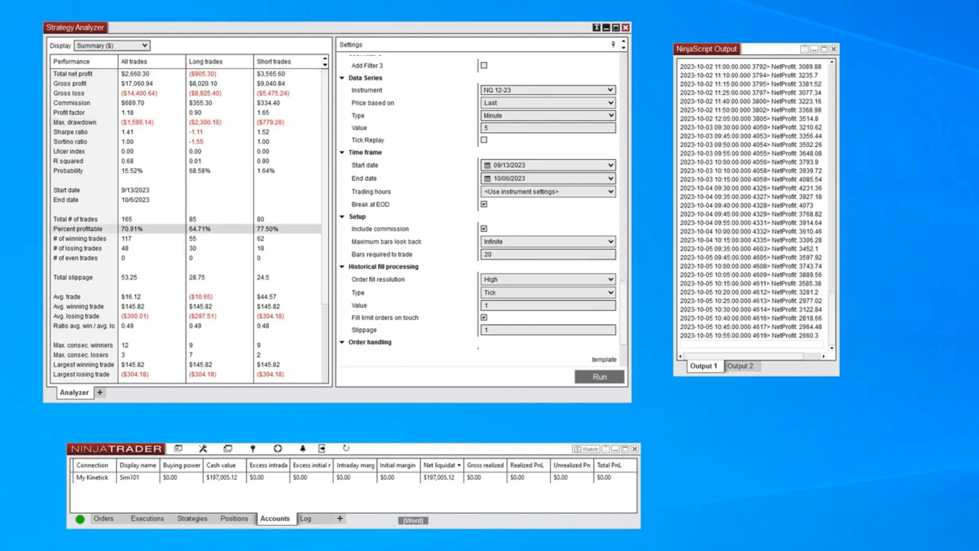
pyautogui.scroll(-3)
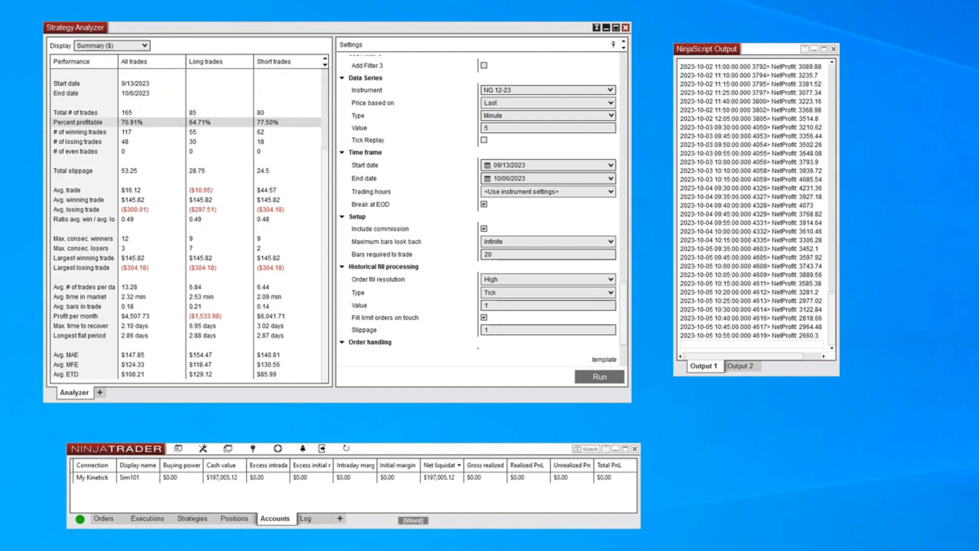
pyautogui.click(72, 316)
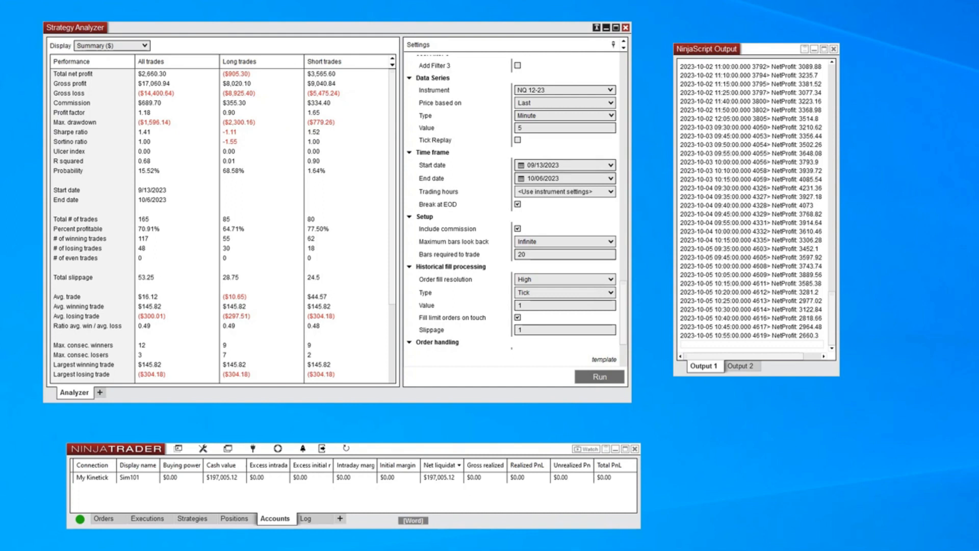
pyautogui.moveTo(562, 90)
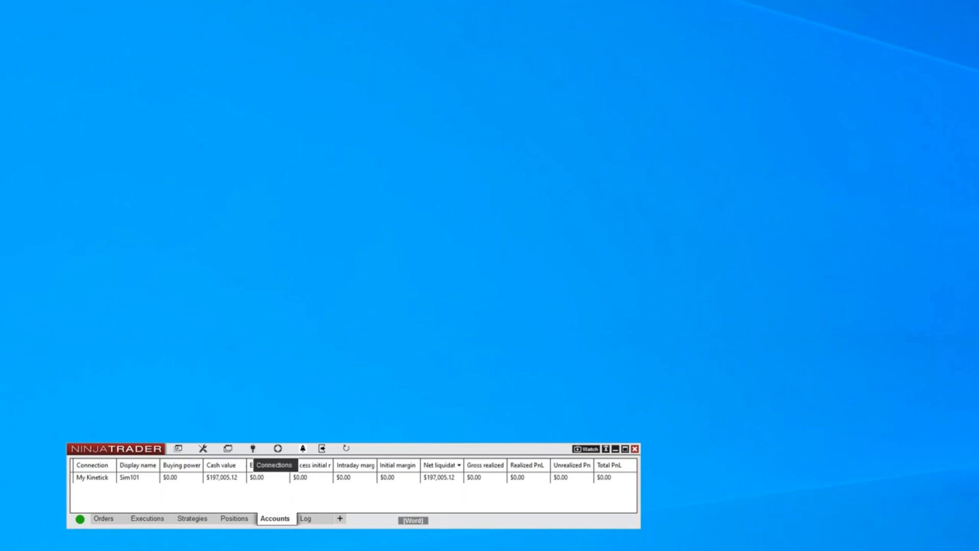
# Disconnect the My Kinetick data feed from the Connections menu
pyautogui.click(253, 449)
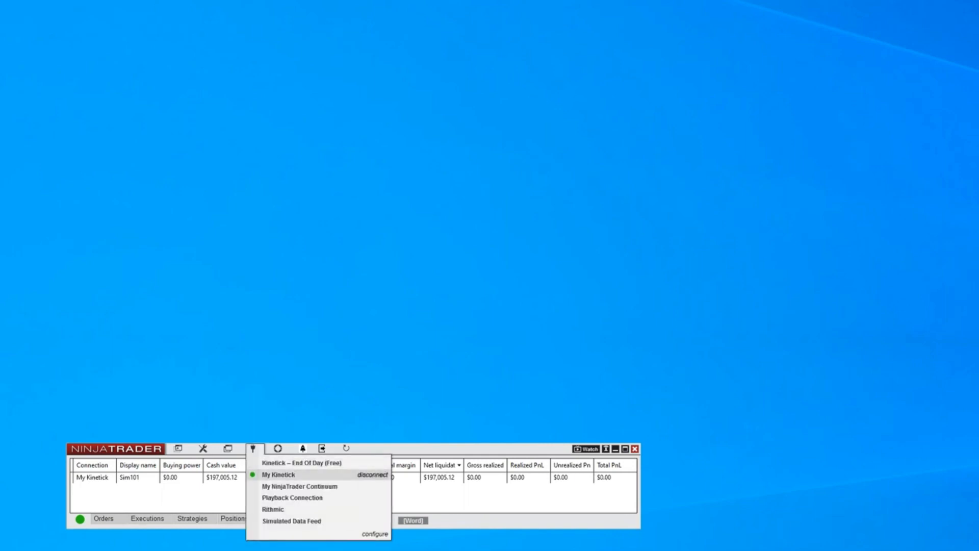
pyautogui.click(374, 475)
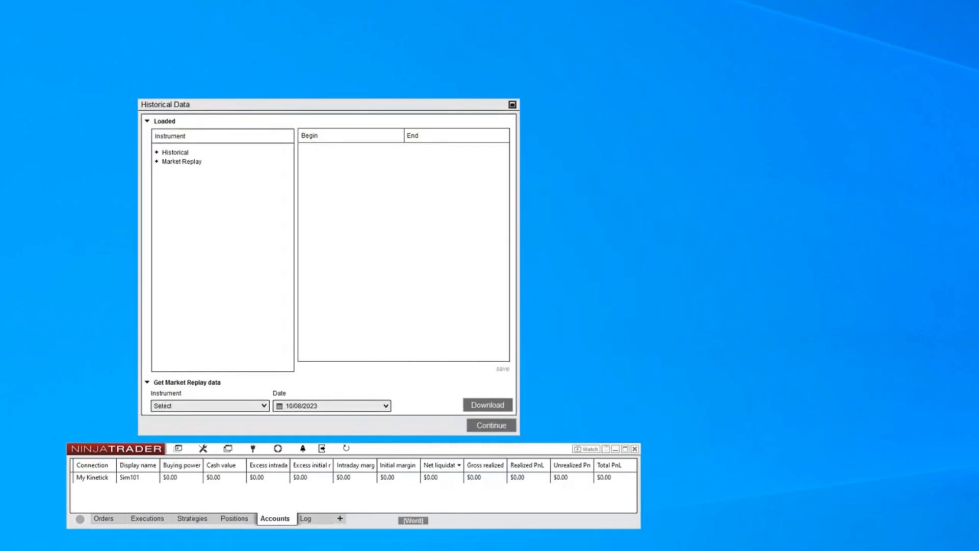
# Review the loaded NQ 12-23 replay dates and choose NQ 12-23 as the instrument for replay data download
pyautogui.click(157, 161)
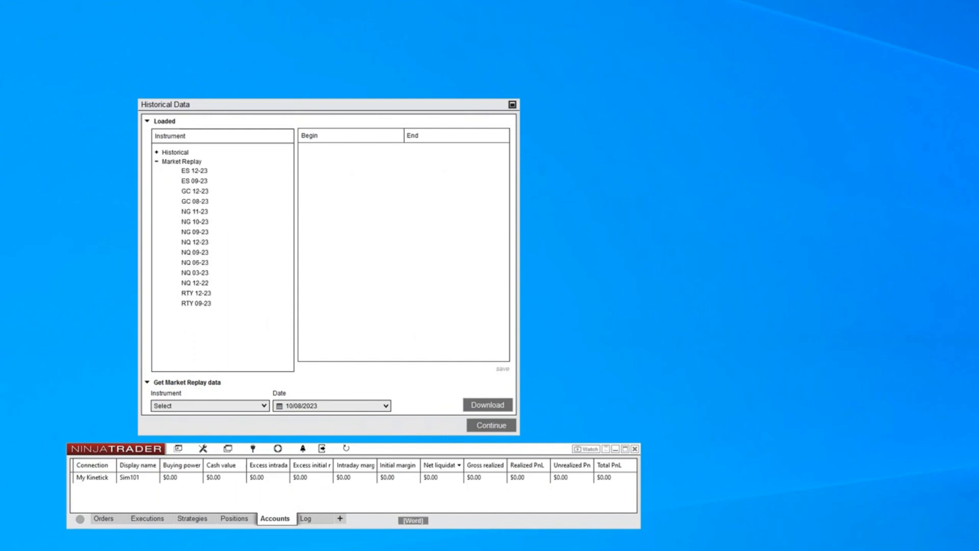
pyautogui.click(193, 242)
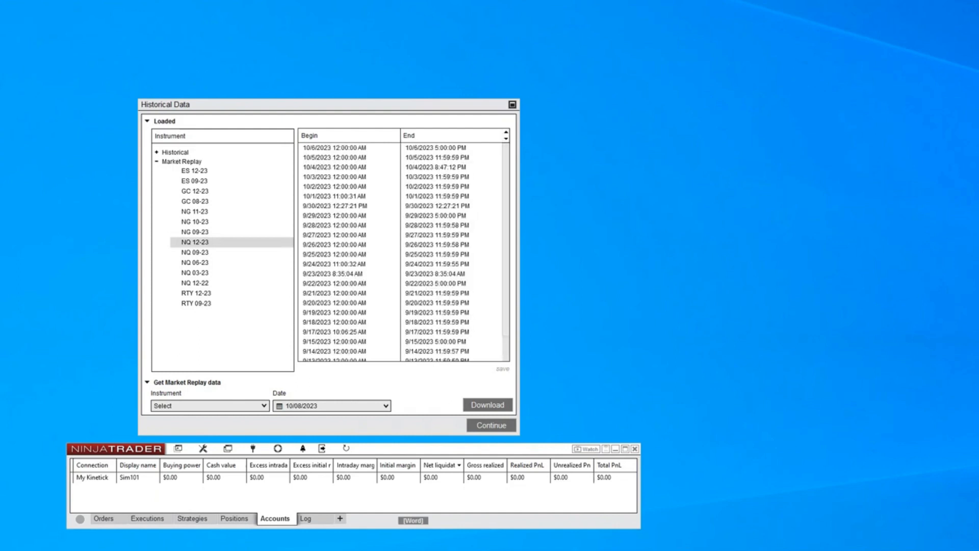
pyautogui.scroll(-3)
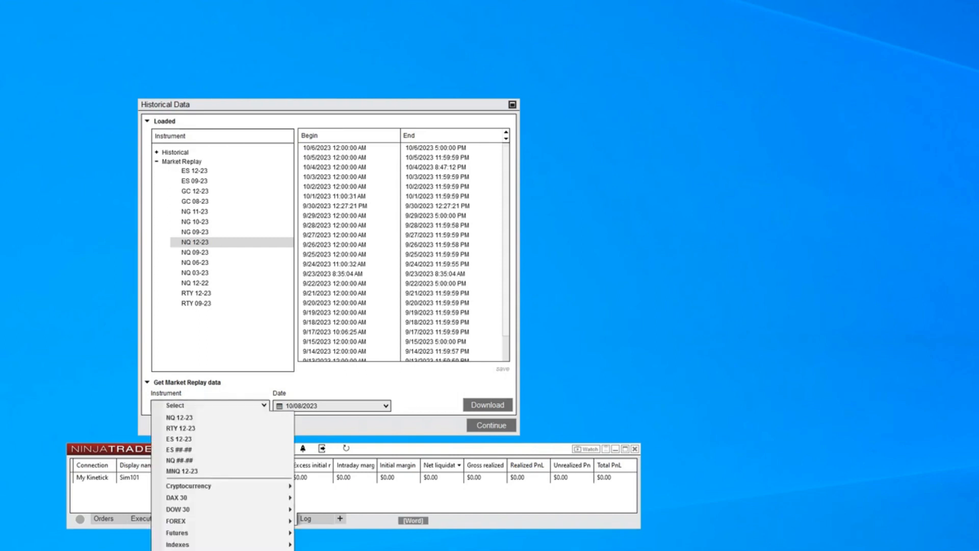
pyautogui.click(173, 417)
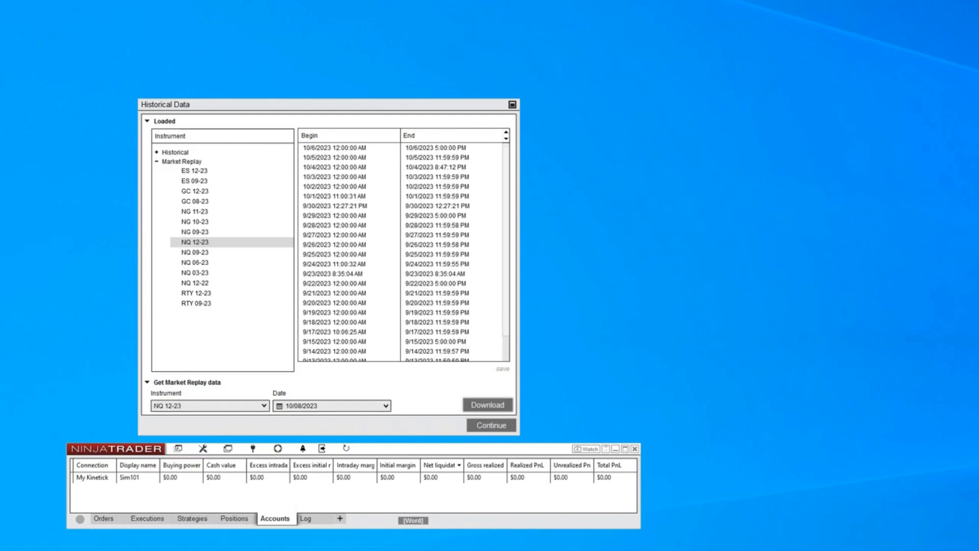
pyautogui.click(512, 105)
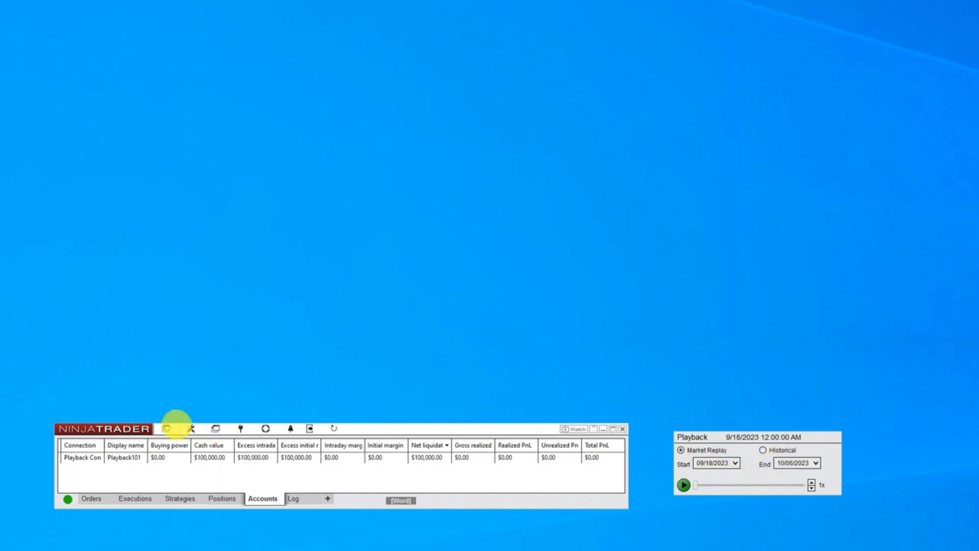
# Create a new 5-minute NQ 12-23 chart with Tick Replay enabled
pyautogui.click(166, 429)
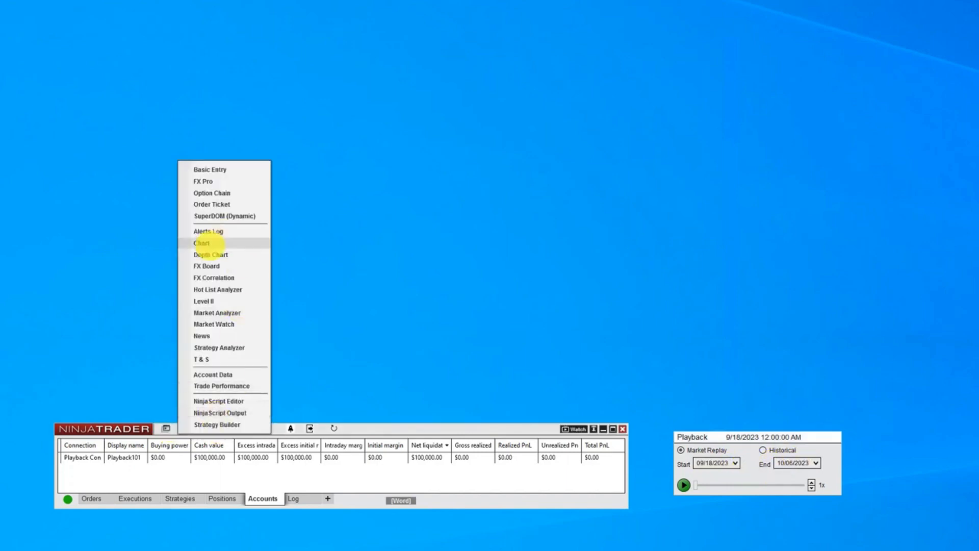
pyautogui.click(200, 243)
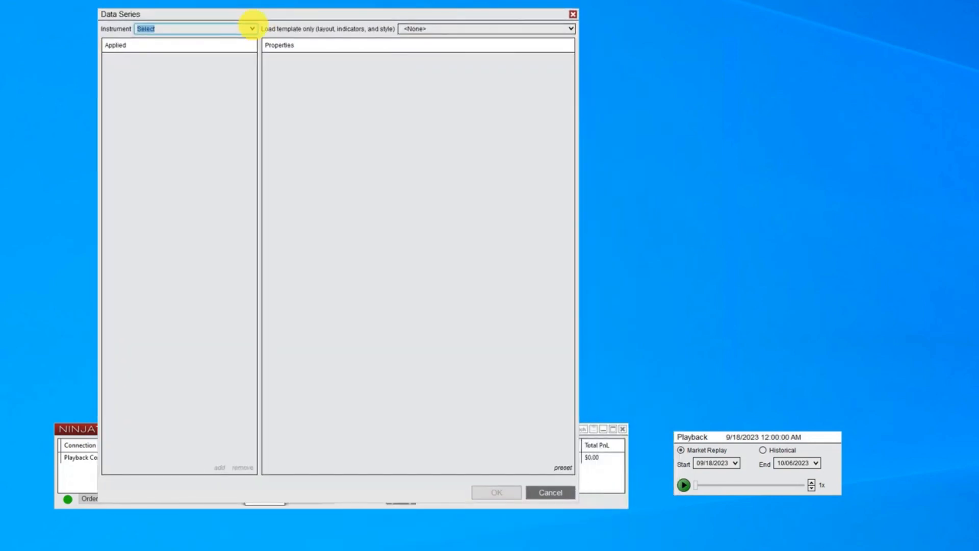
pyautogui.click(251, 28)
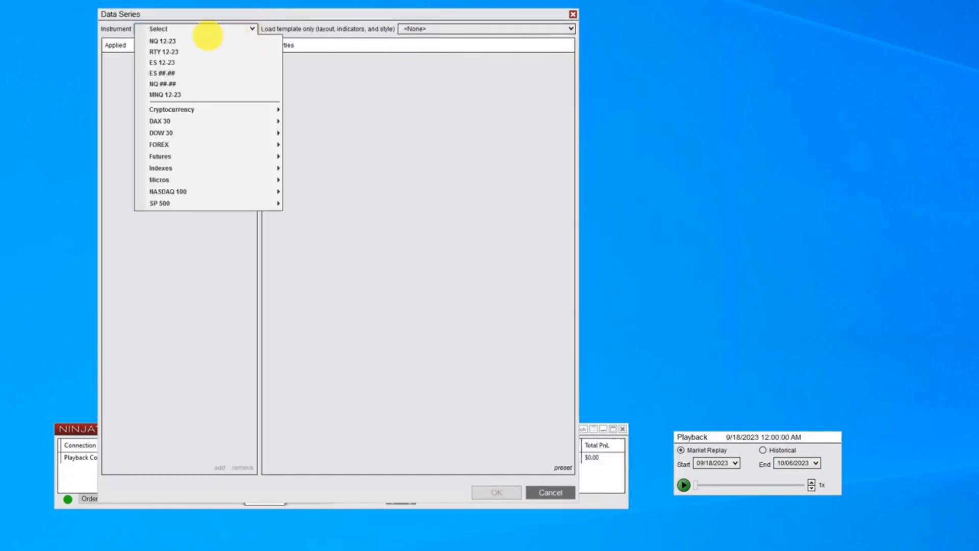
pyautogui.click(162, 38)
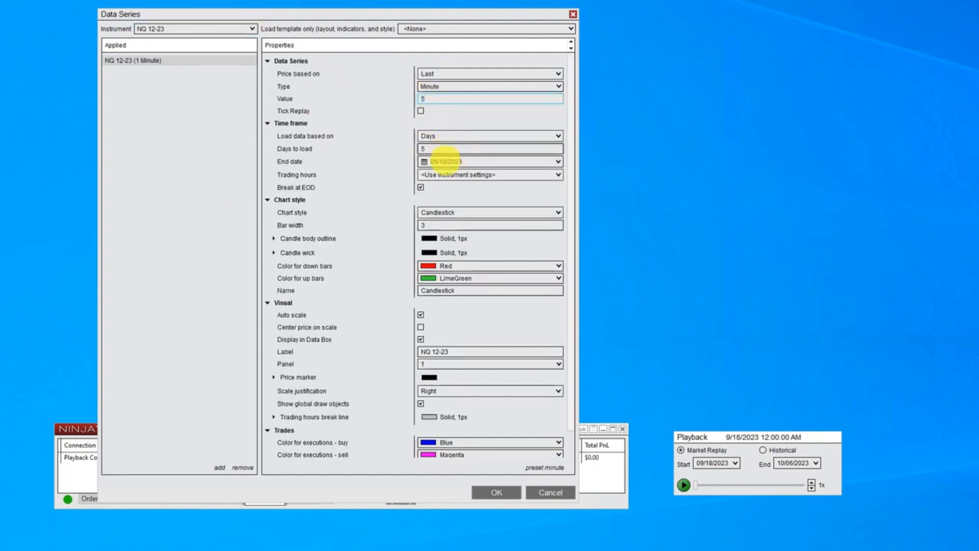
pyautogui.click(421, 110)
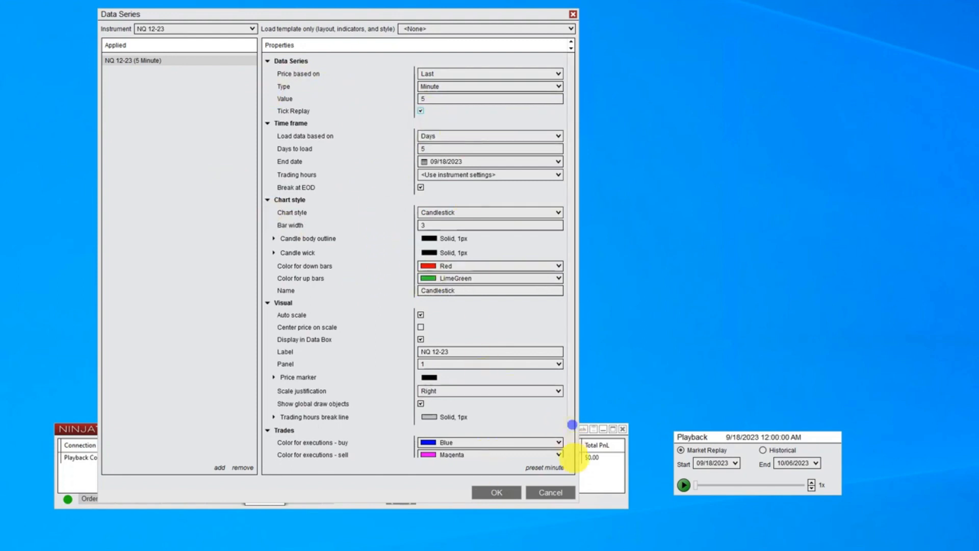
pyautogui.scroll(-3)
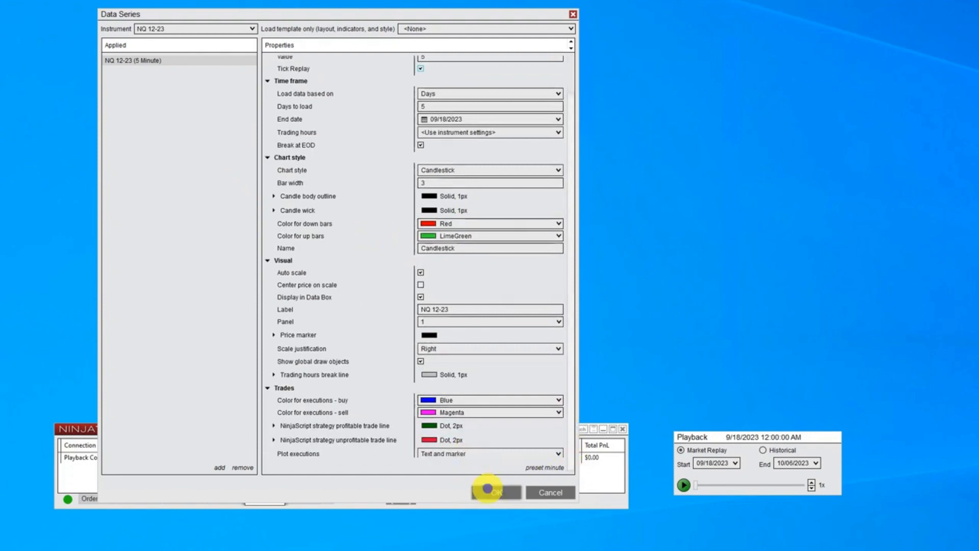
pyautogui.click(496, 493)
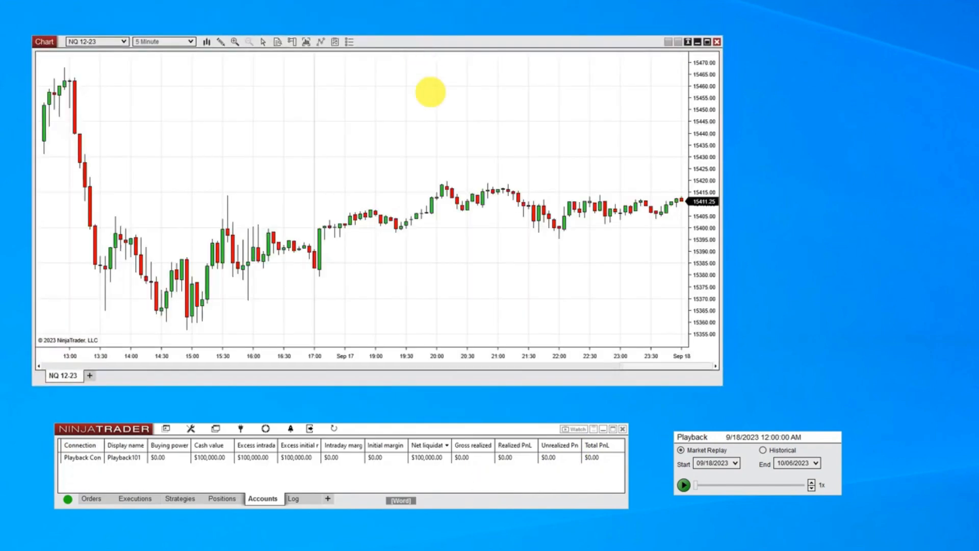
pyautogui.moveTo(440, 202)
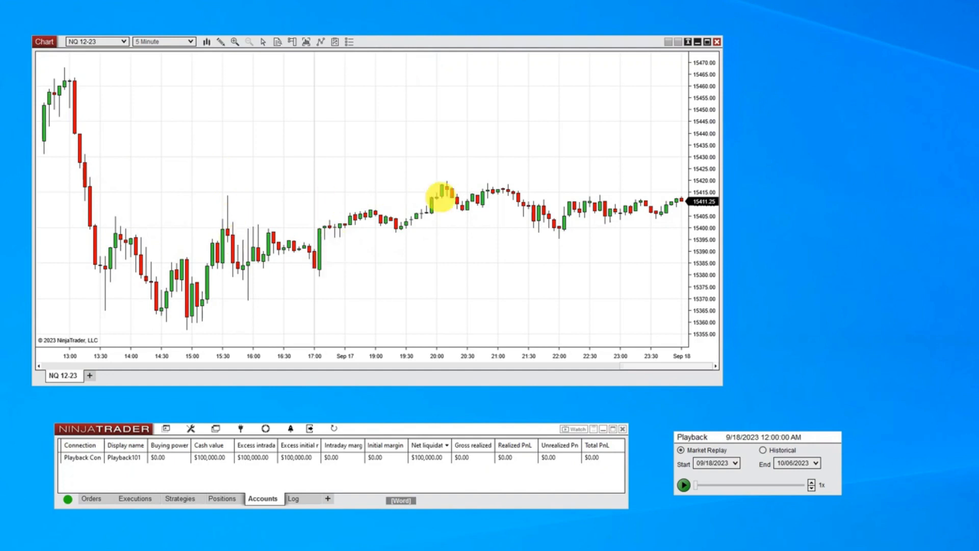
pyautogui.moveTo(108, 157)
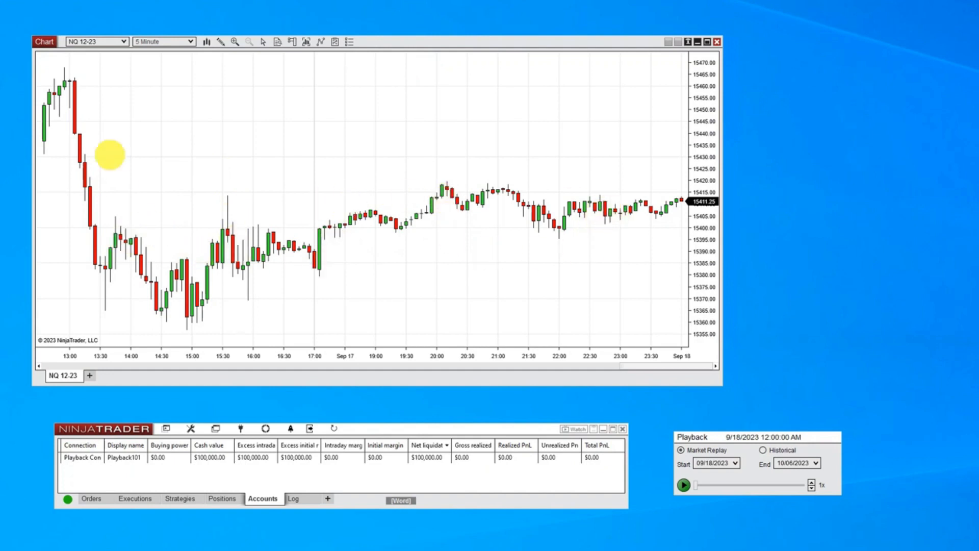
pyautogui.moveTo(604, 210)
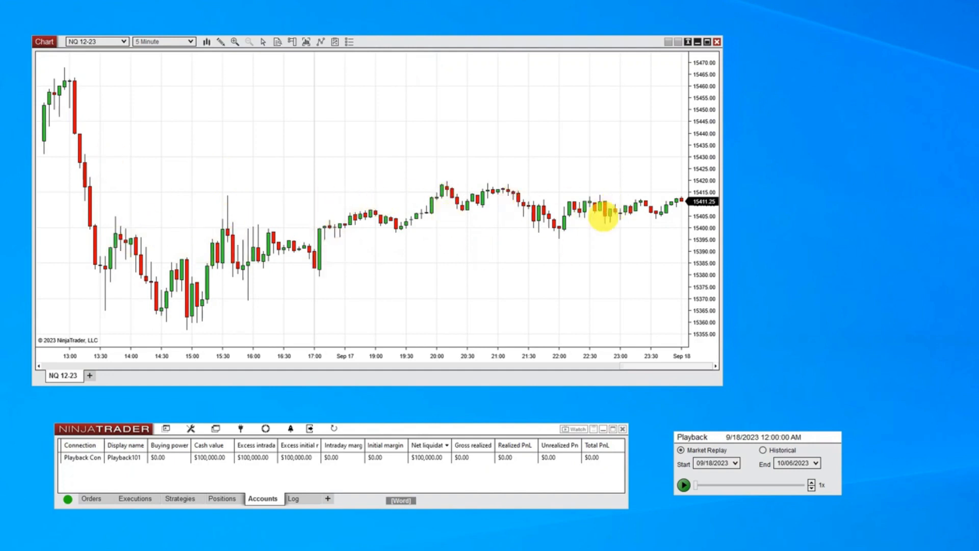
pyautogui.moveTo(373, 200)
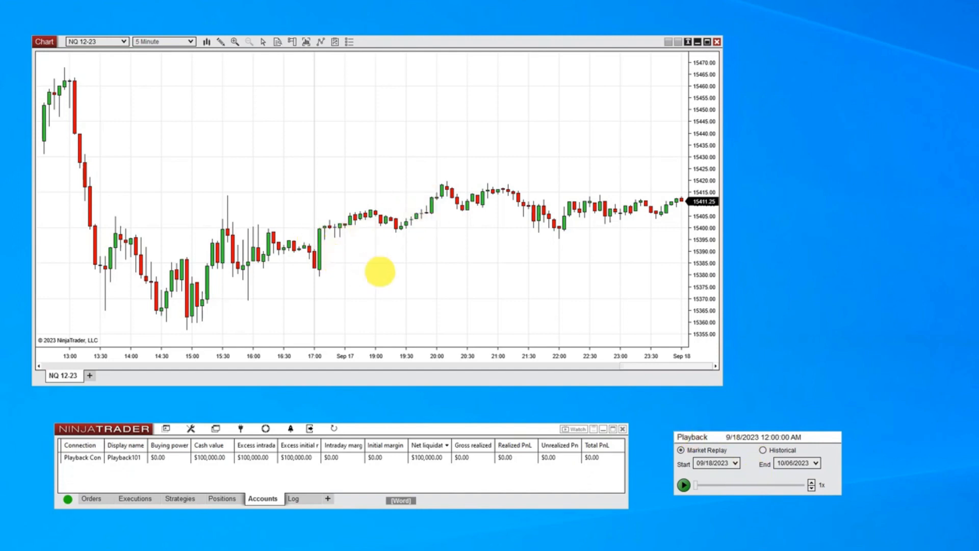
pyautogui.moveTo(253, 65)
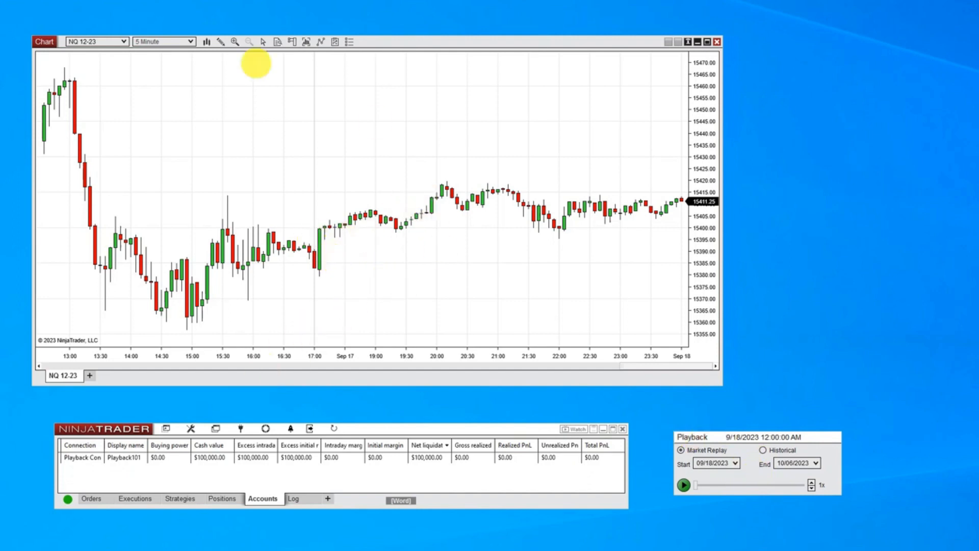
# Show the Chart Trader order-entry panel beside the NQ 12-23 chart
pyautogui.click(292, 42)
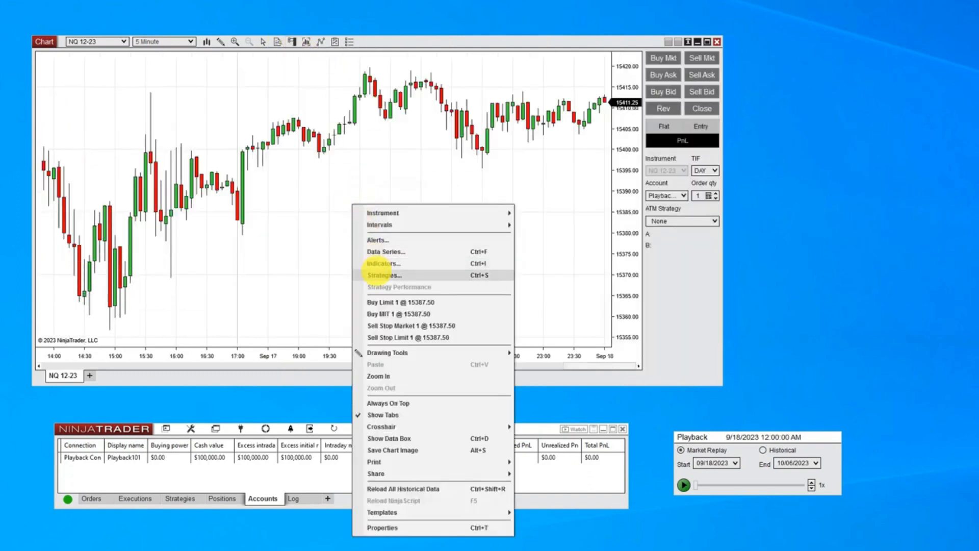
# Add HolyGrail Levels Strategy to the chart with settings from the saved NQ template and review its properties
pyautogui.click(384, 275)
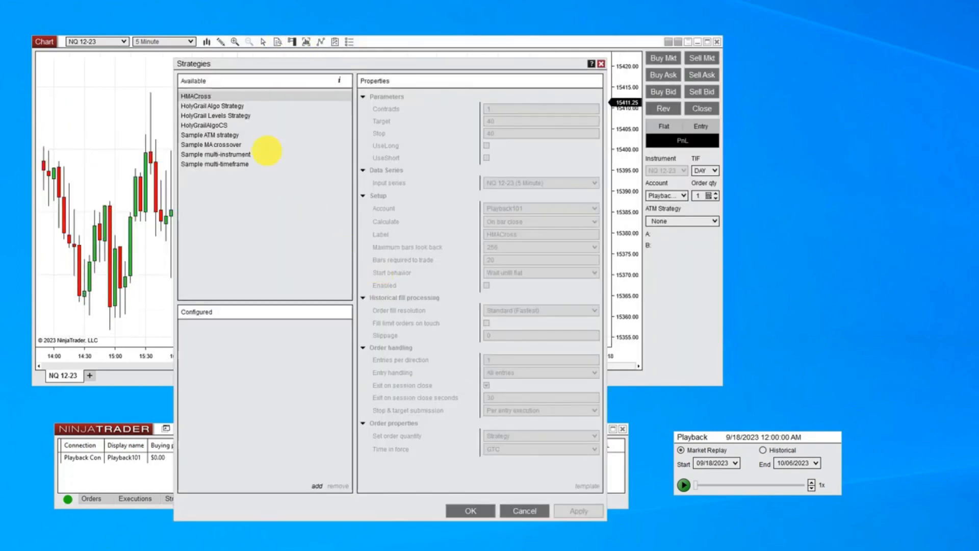
pyautogui.doubleClick(216, 115)
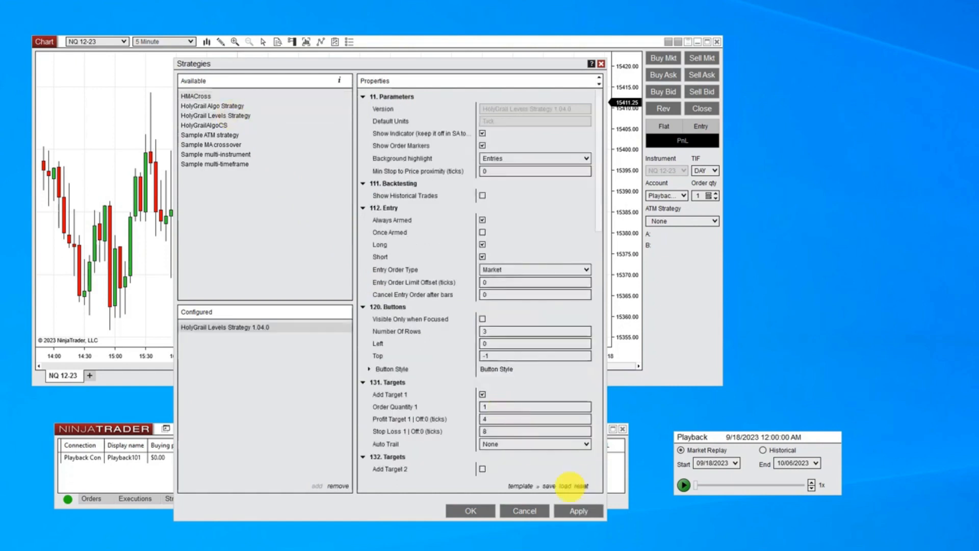
pyautogui.click(566, 486)
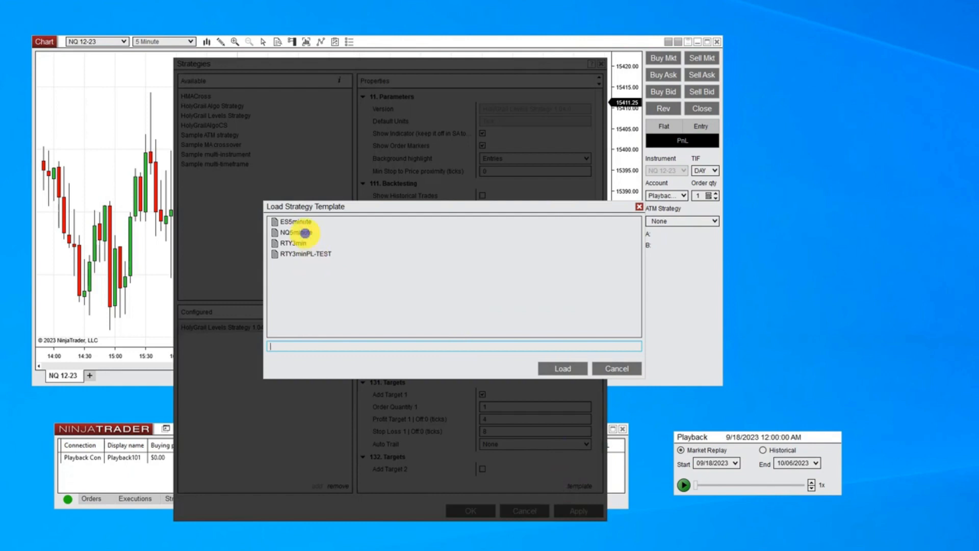
pyautogui.click(562, 368)
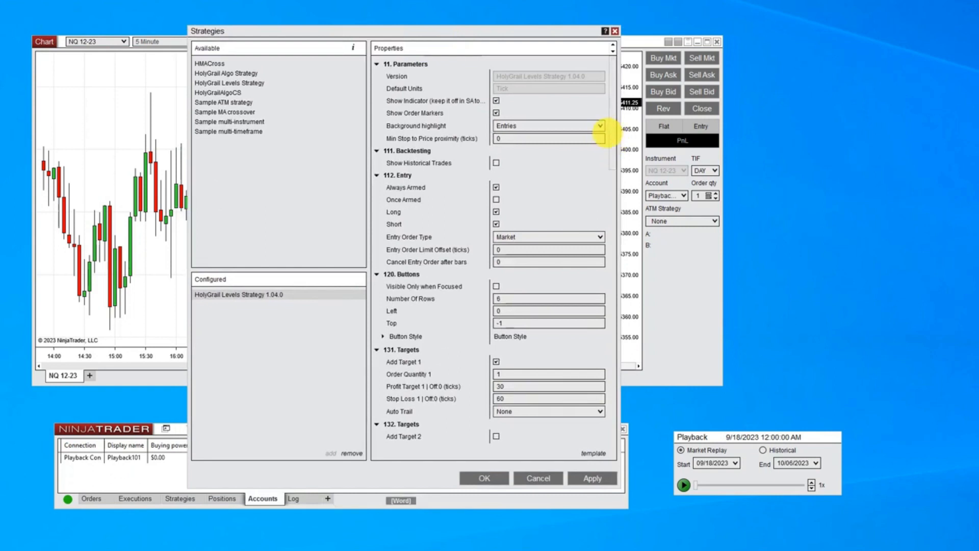
pyautogui.scroll(-3)
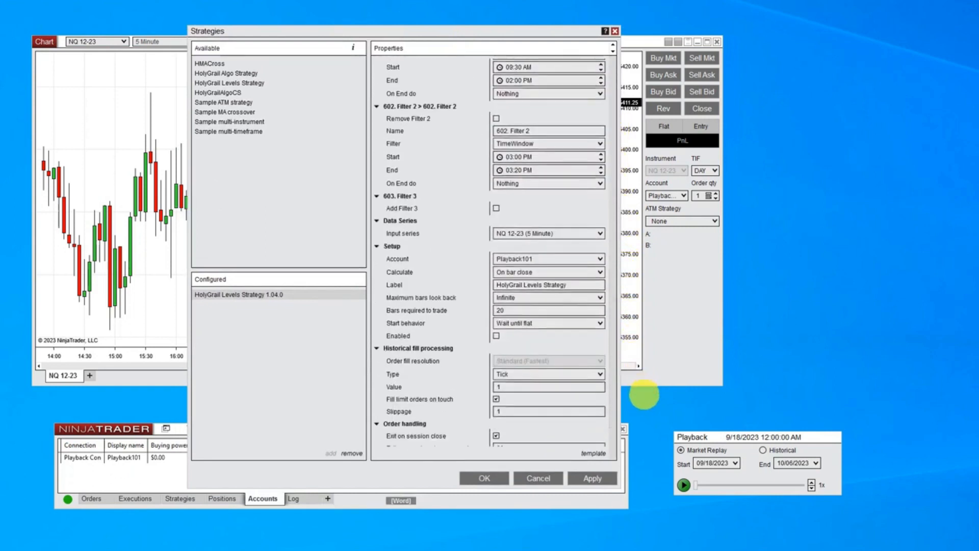
pyautogui.scroll(-3)
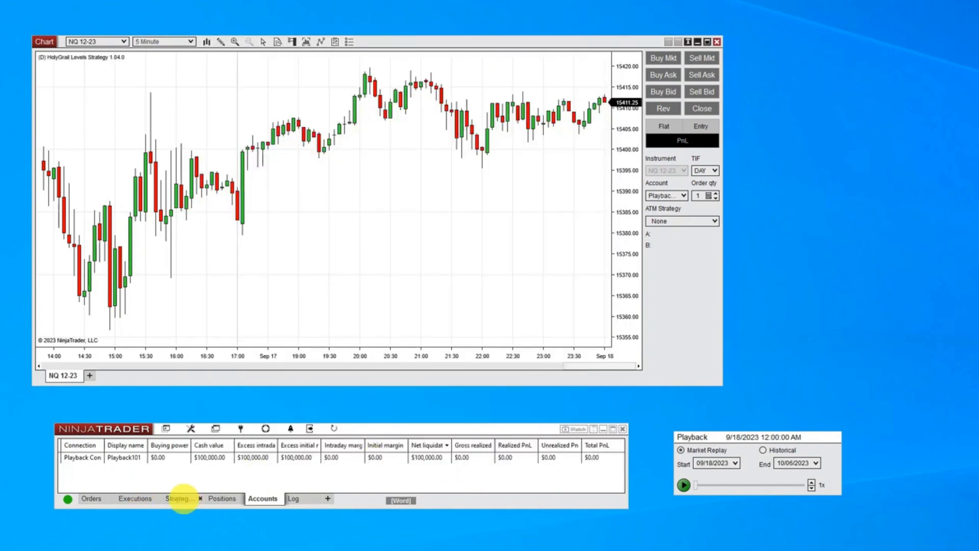
# Enable HolyGrail Levels Strategy from the Control Center Strategies tab
pyautogui.click(178, 498)
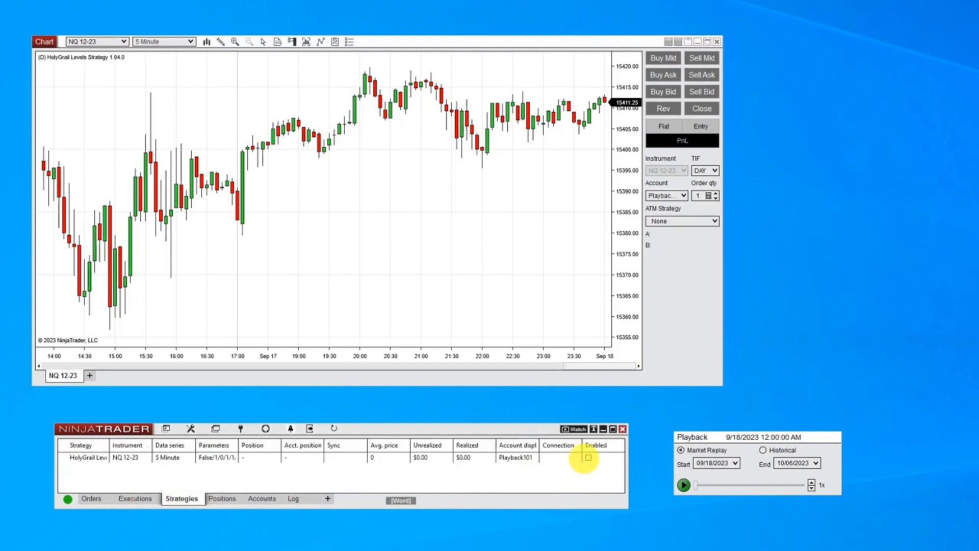
pyautogui.click(588, 457)
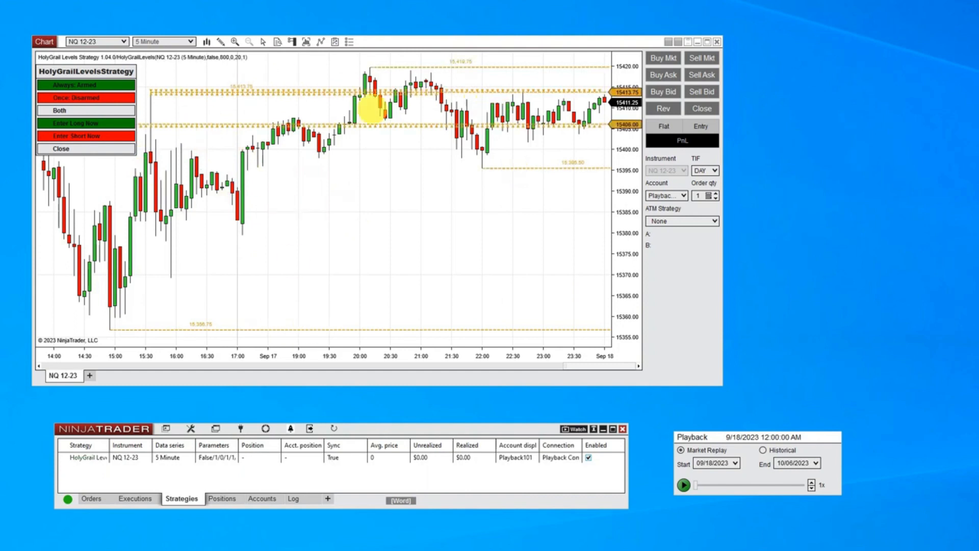
pyautogui.moveTo(530, 279)
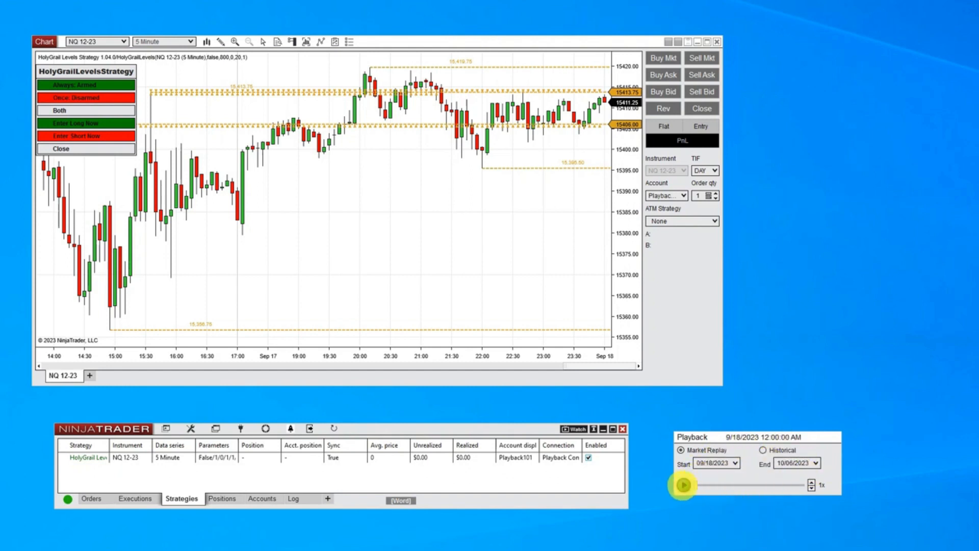
# Play the market replay at higher speed and watch the Playback101 account reach $145.02 realized profit
pyautogui.click(684, 486)
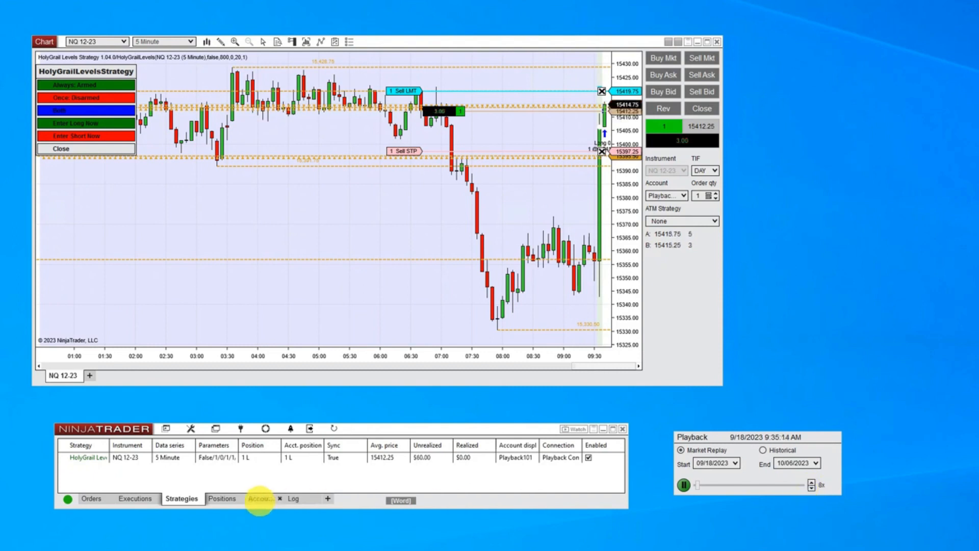
pyautogui.click(260, 498)
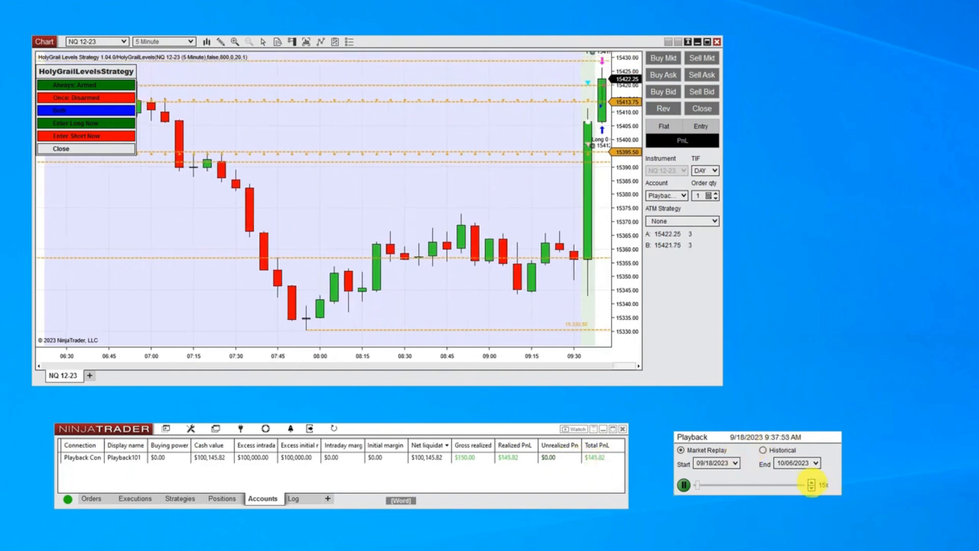
pyautogui.moveTo(805, 485); pyautogui.dragTo(811, 485)
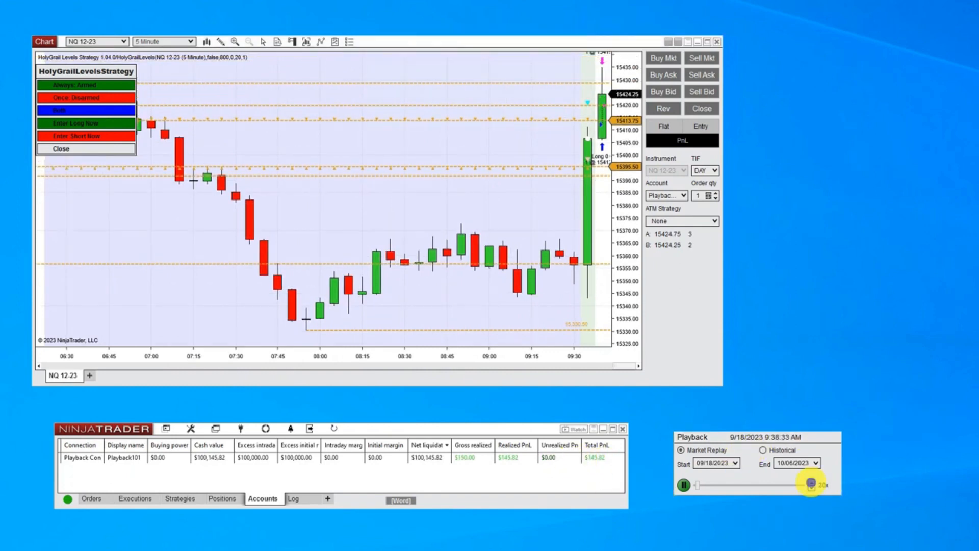